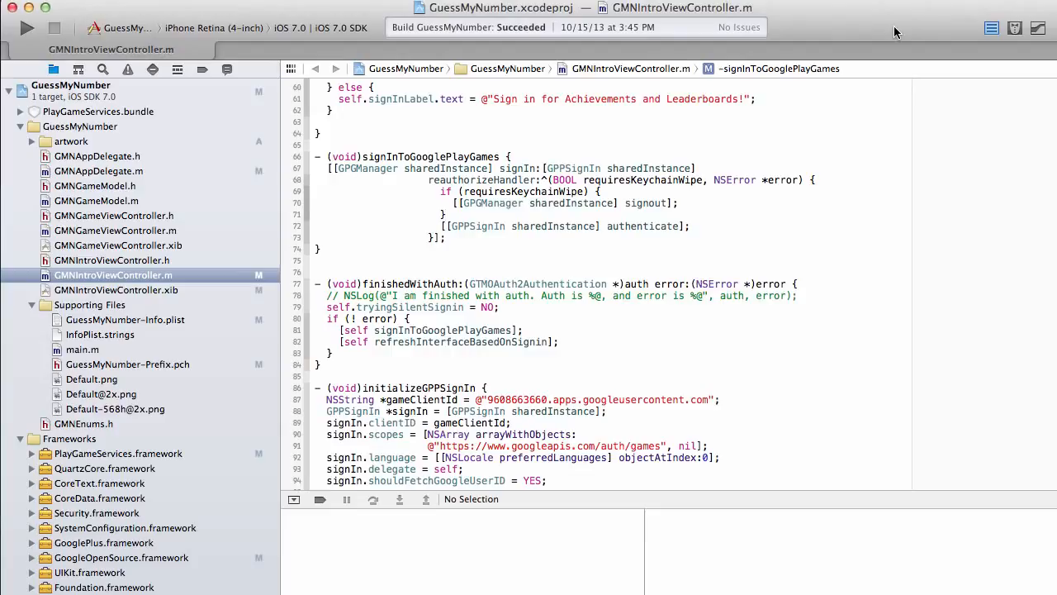
Step: Download google-plus-ios-sdk-1.4.1.zip from the SDK table on the Google+ downloads page
{"action": "left_click", "coordinate": [445, 215]}
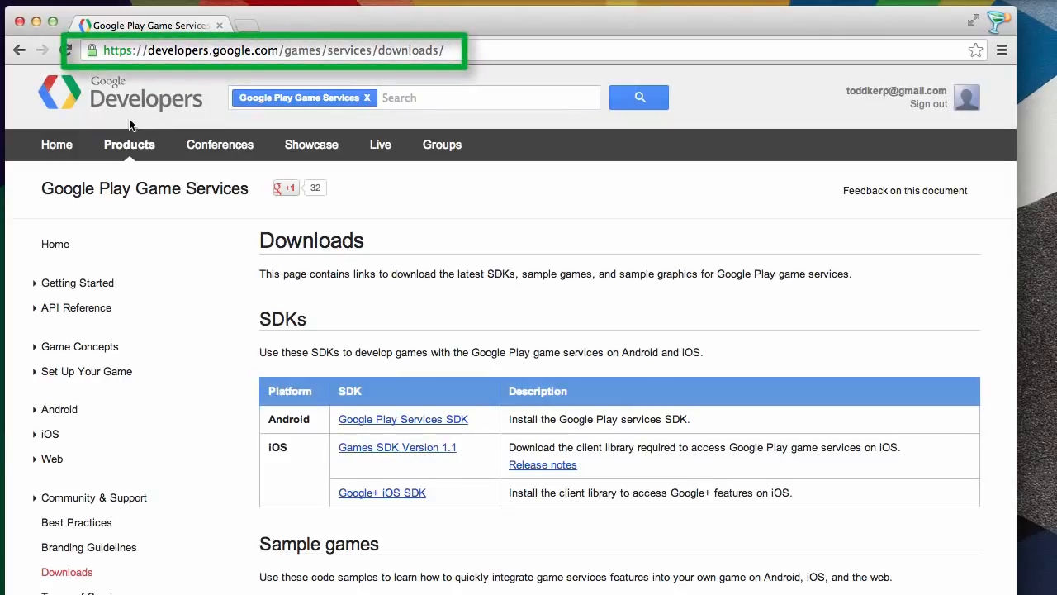
{"action": "scroll", "scroll_direction": "down", "scroll_amount": 3}
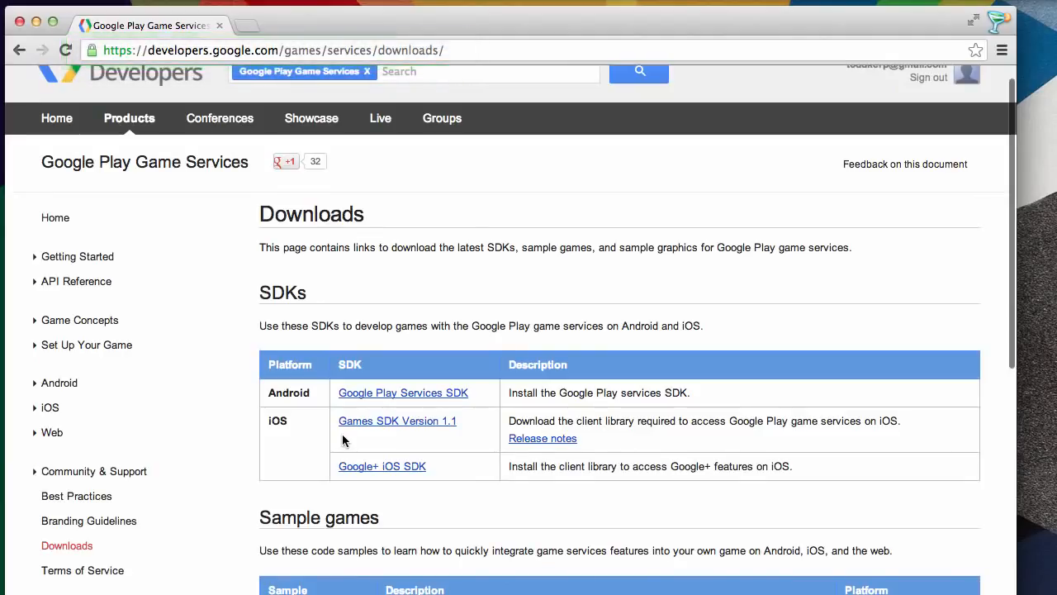
{"action": "mouse_move", "coordinate": [395, 427]}
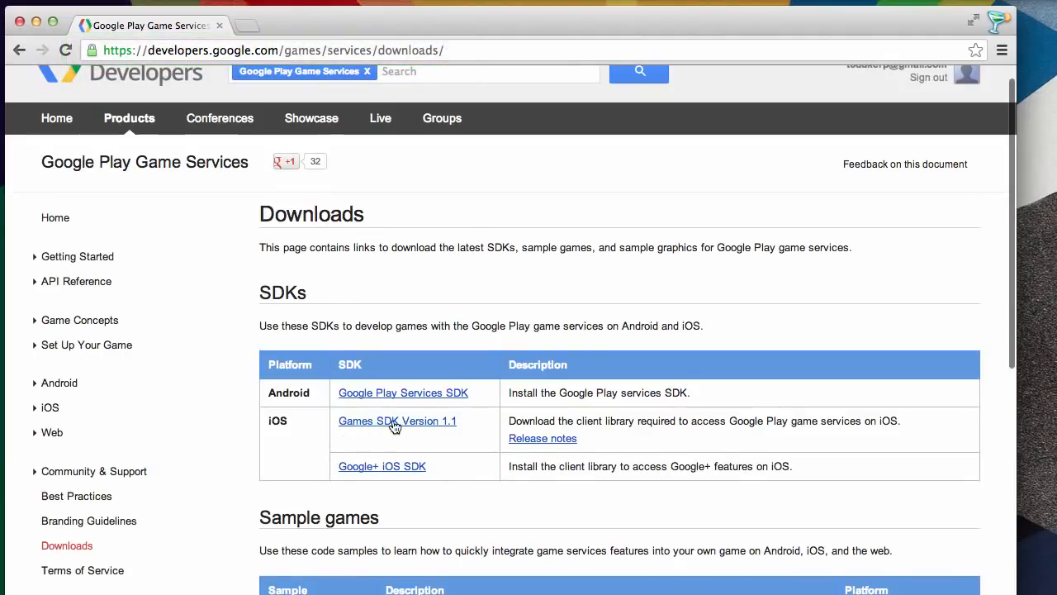
{"action": "mouse_move", "coordinate": [448, 428]}
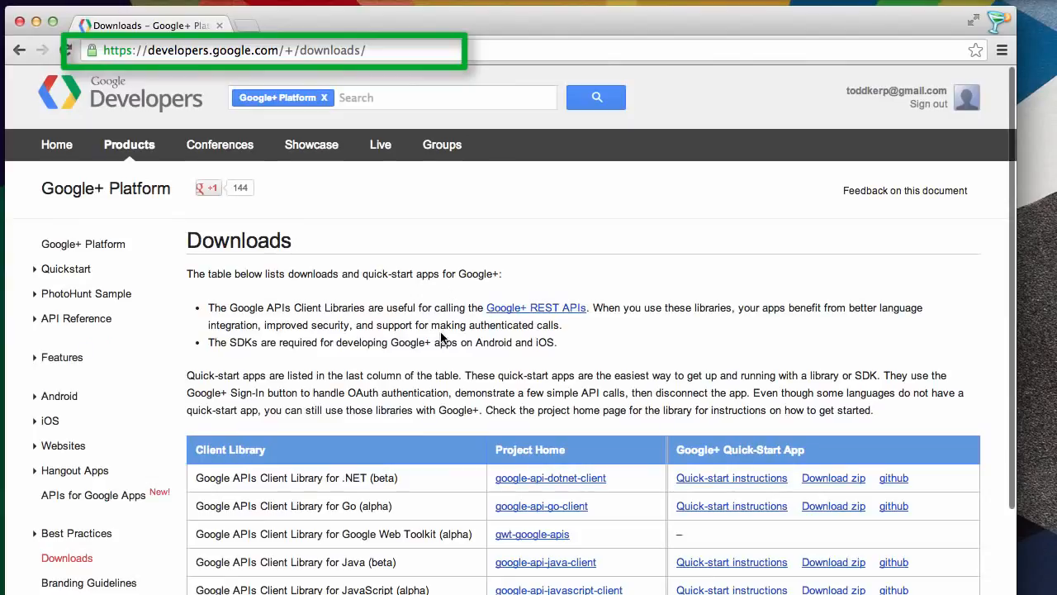
{"action": "scroll", "scroll_direction": "down", "scroll_amount": 3}
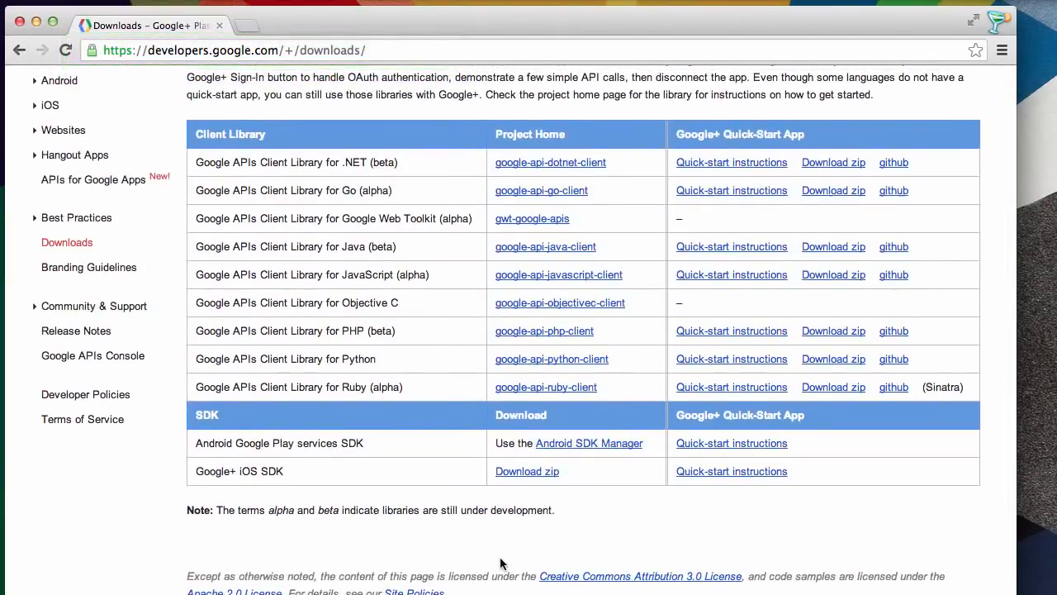
{"action": "mouse_move", "coordinate": [527, 470]}
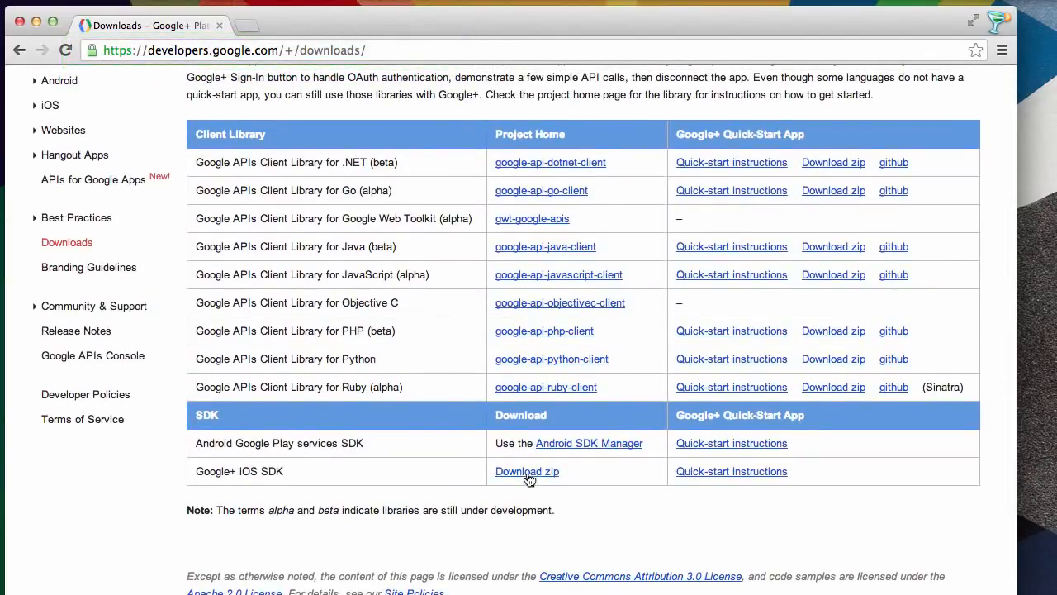
{"action": "left_click", "coordinate": [527, 471]}
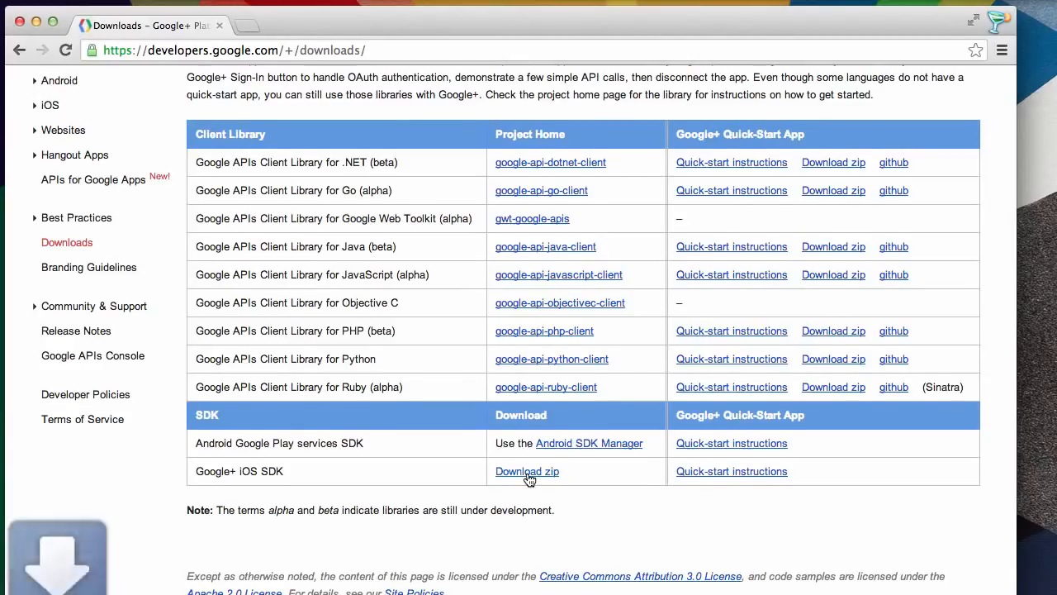
{"action": "left_click", "coordinate": [527, 471]}
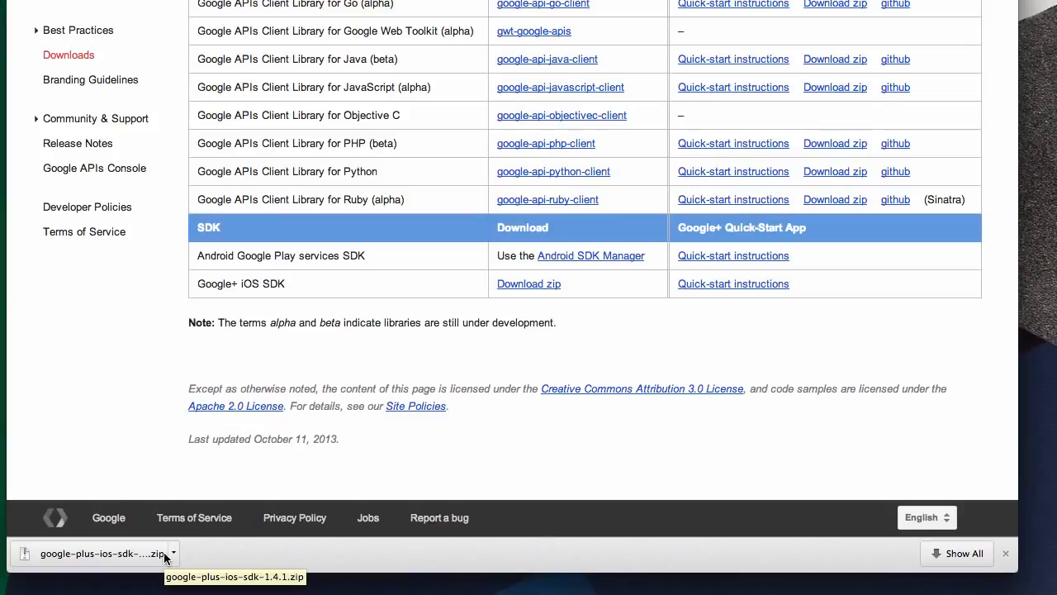
{"action": "scroll", "scroll_direction": "up", "scroll_amount": 3}
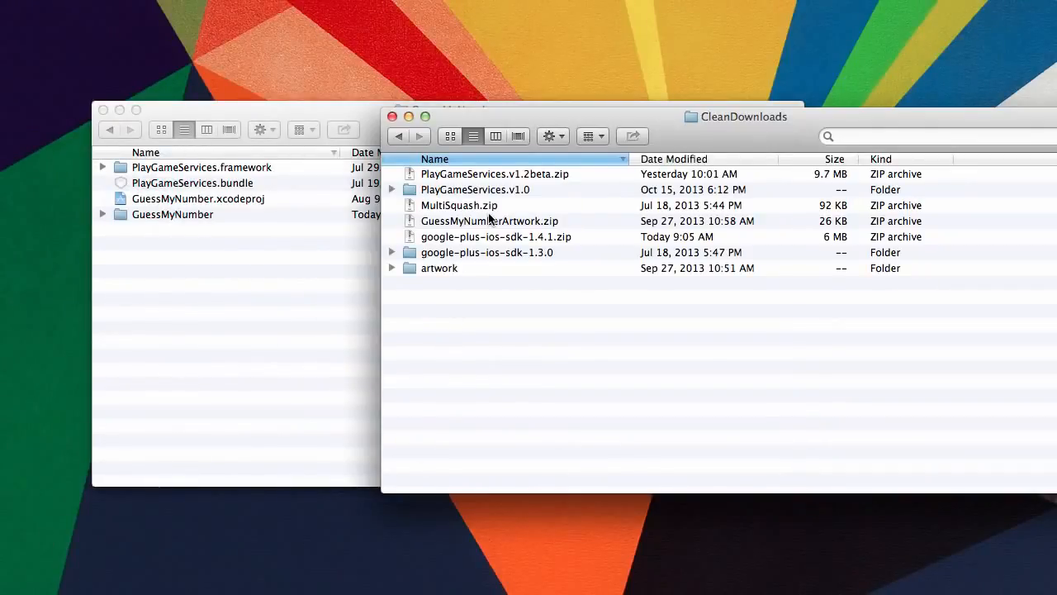
Step: Unzip google-plus-ios-sdk-1.4.1.zip in CleanDownloads into its SDK folder
{"action": "left_click", "coordinate": [496, 236]}
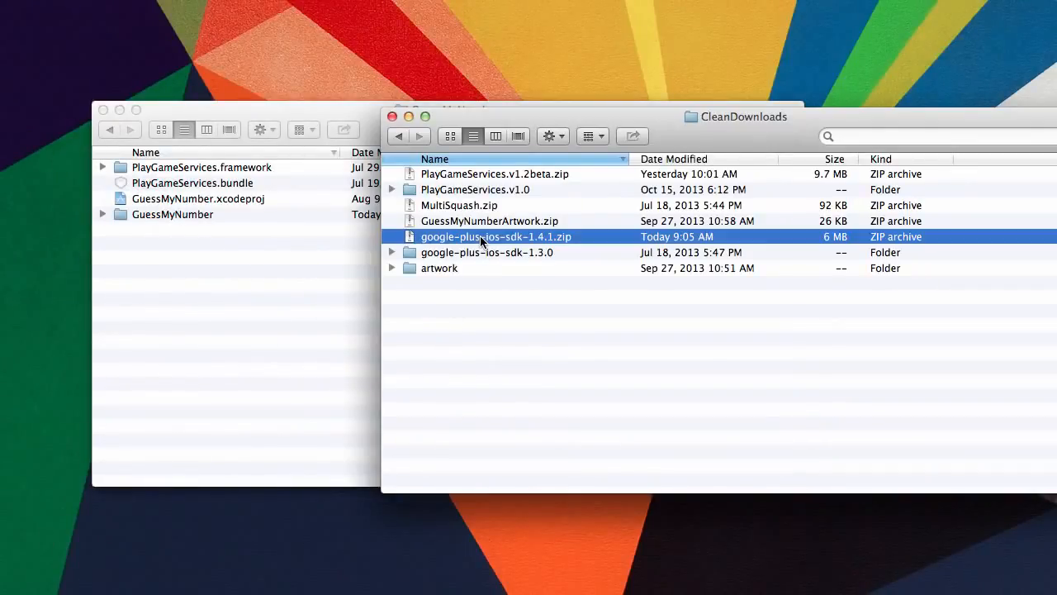
{"action": "left_click", "coordinate": [487, 252]}
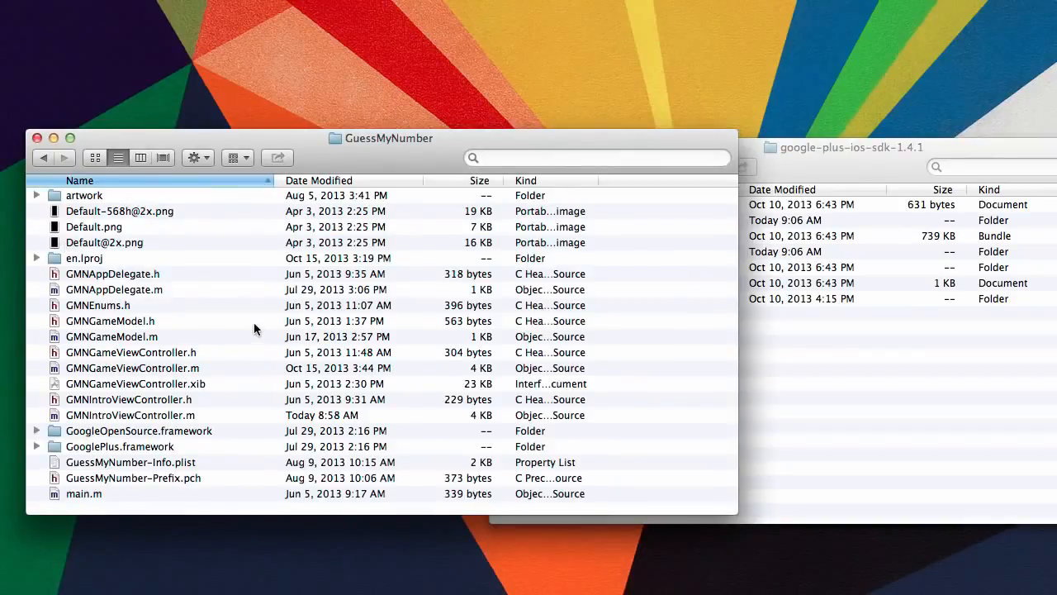
{"action": "mouse_move", "coordinate": [881, 163]}
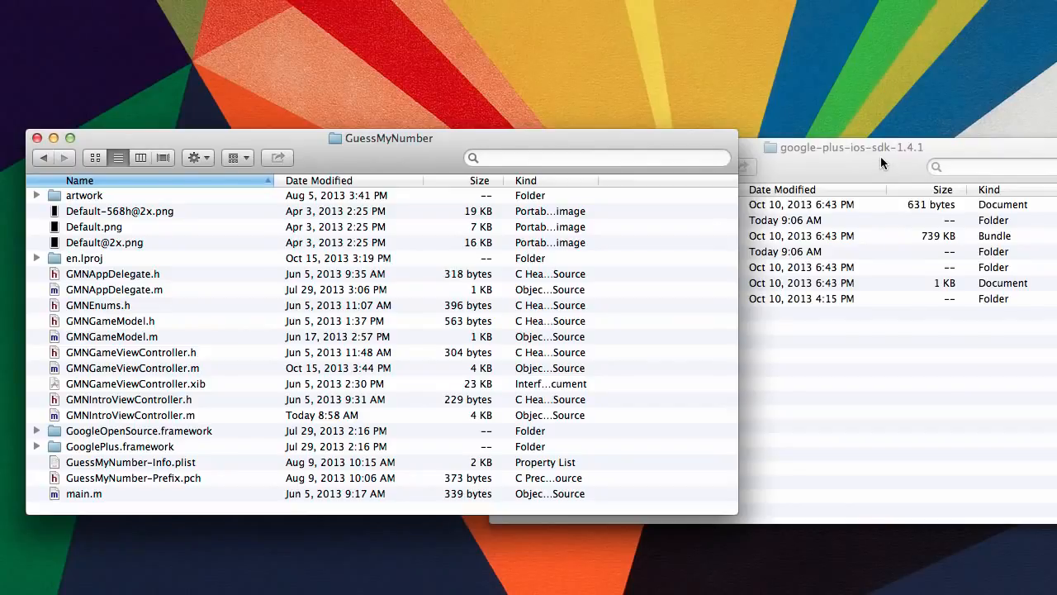
Step: Remove the old GoogleOpenSource and GooglePlus frameworks and pick the new 1.4.1 ones to copy over
{"action": "left_click", "coordinate": [851, 147]}
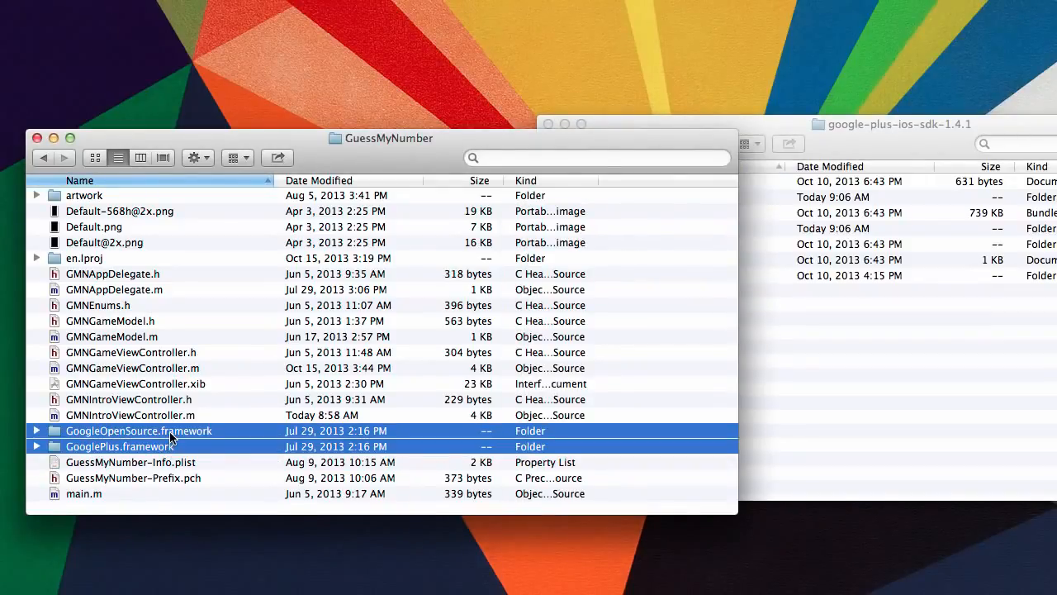
{"action": "left_click", "coordinate": [899, 123]}
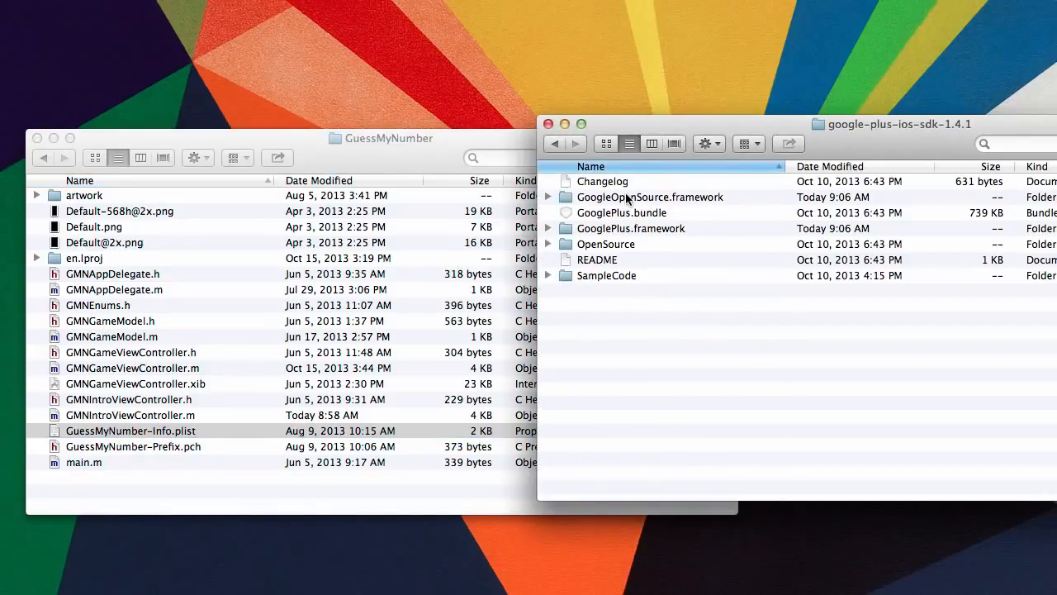
{"action": "left_click", "coordinate": [630, 228]}
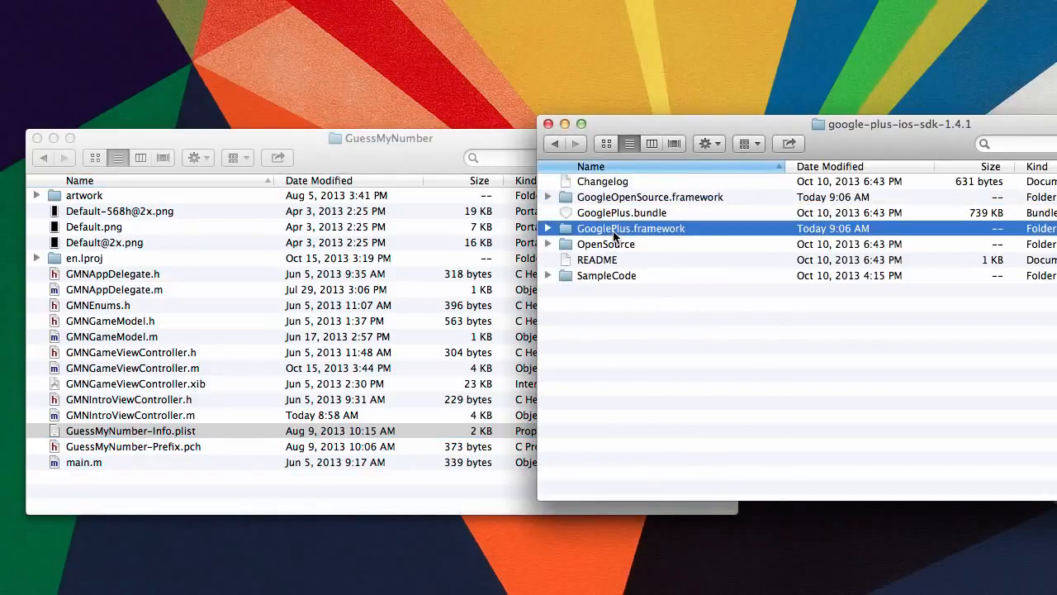
{"action": "left_click", "coordinate": [649, 196]}
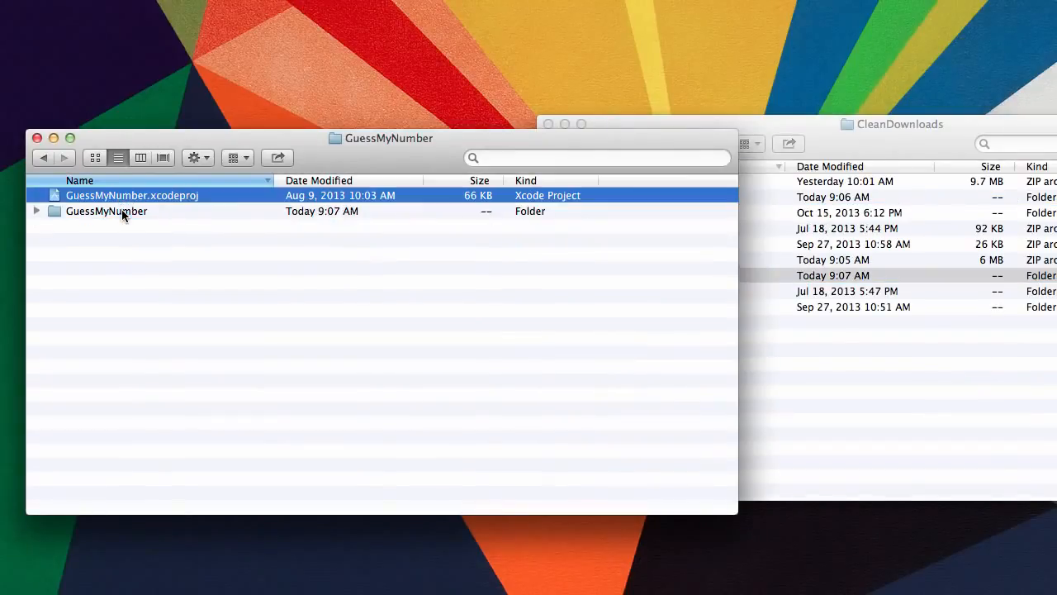
Step: Bring over the v1.2beta PlayGameServices framework and bundle, then launch GuessMyNumber.xcodeproj
{"action": "left_click", "coordinate": [900, 124]}
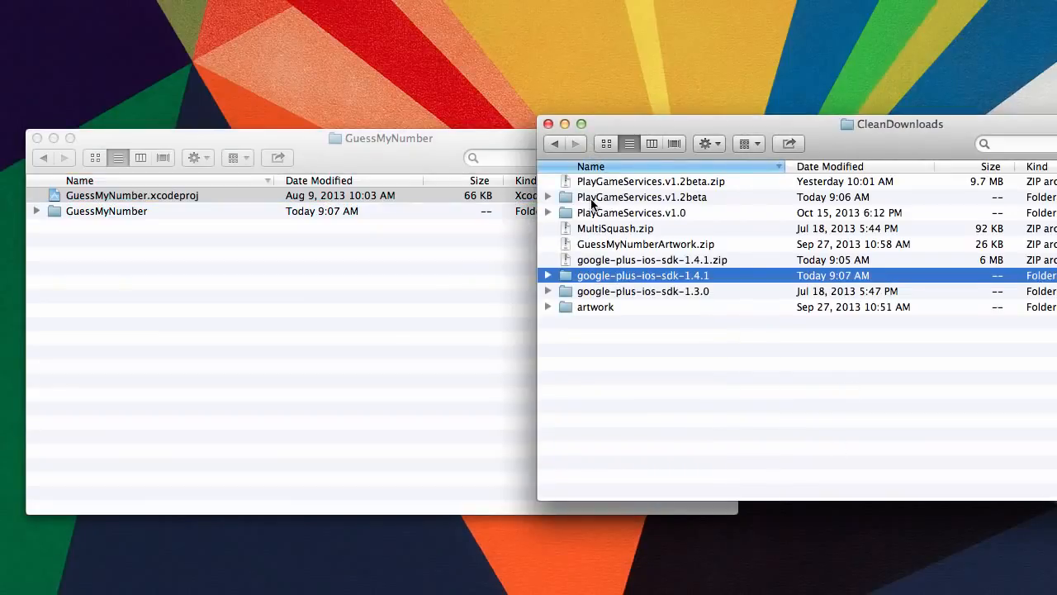
{"action": "double_click", "coordinate": [641, 196]}
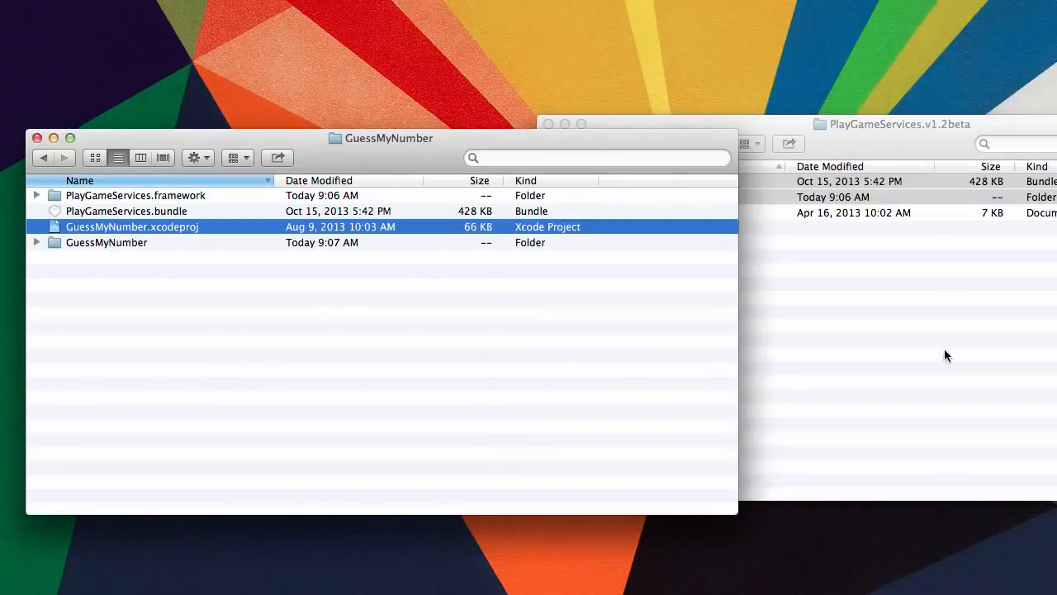
{"action": "mouse_move", "coordinate": [905, 143]}
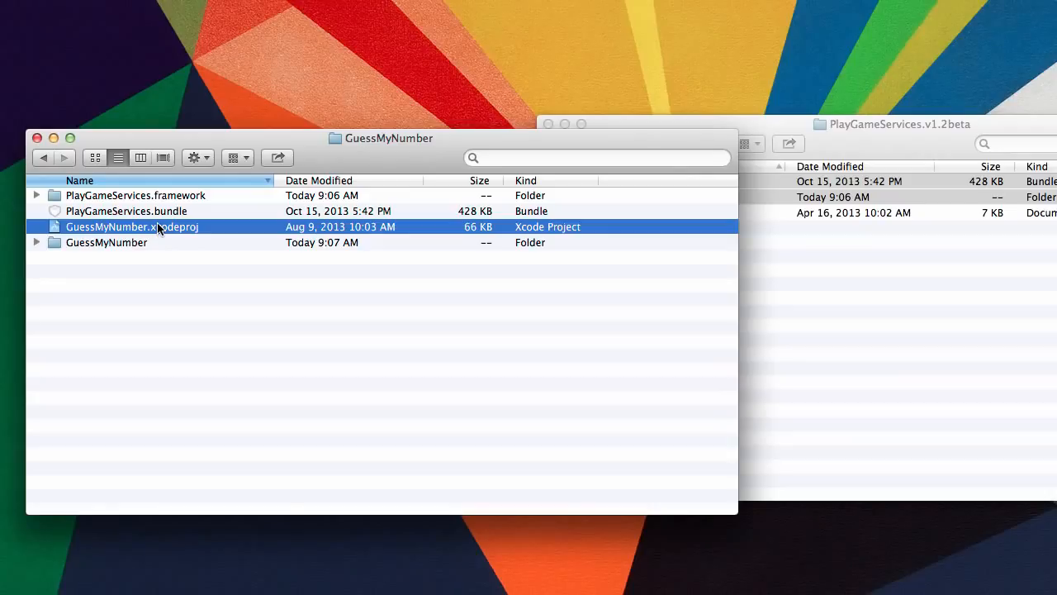
{"action": "double_click", "coordinate": [132, 227]}
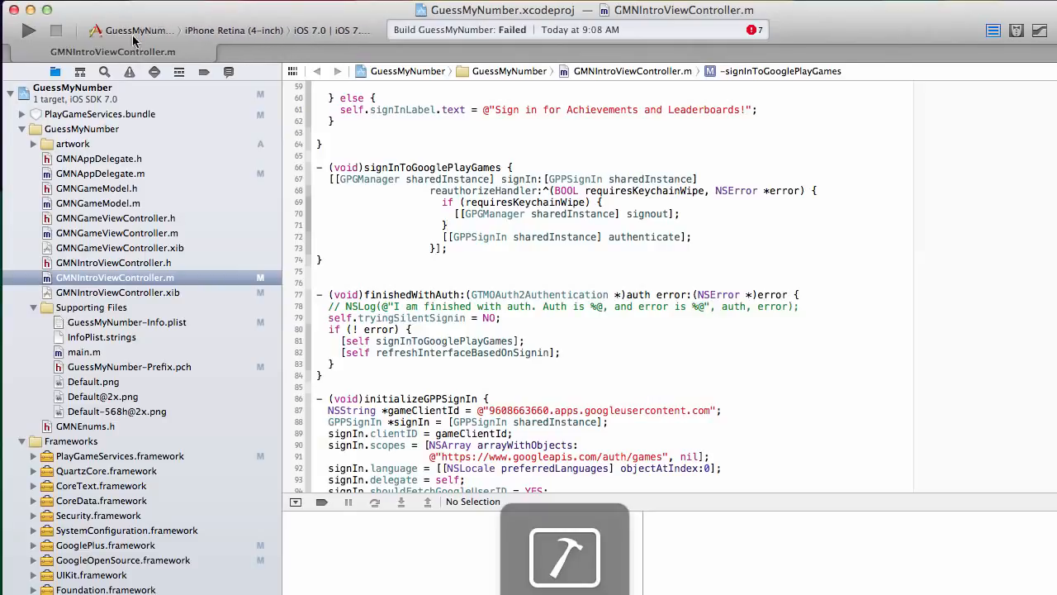
Step: Review the seven Apple Mach-O linker errors in the Issue navigator, then return to the file list
{"action": "left_click", "coordinate": [129, 72]}
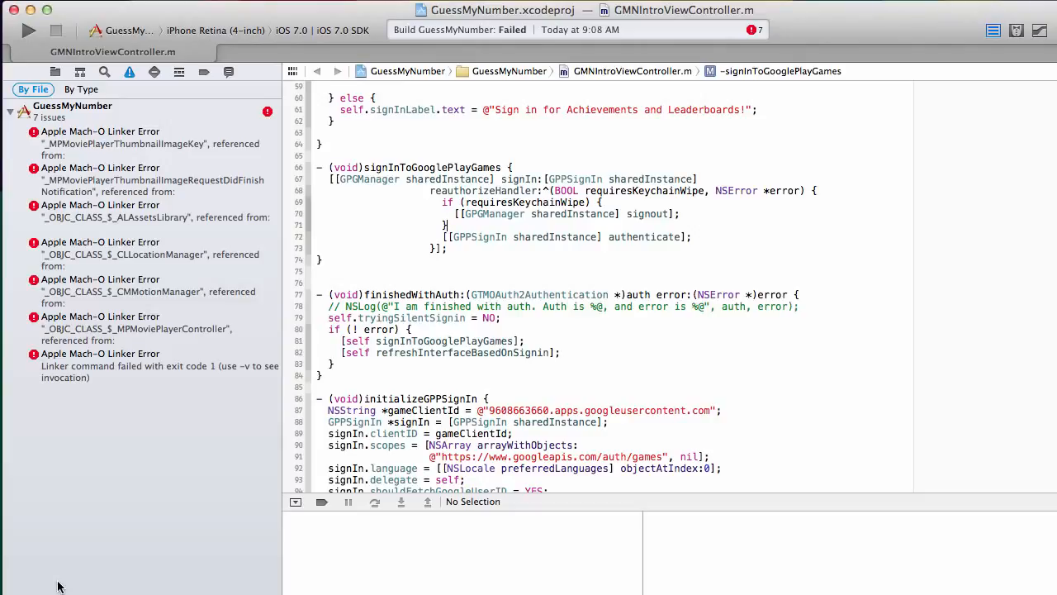
{"action": "mouse_move", "coordinate": [74, 562]}
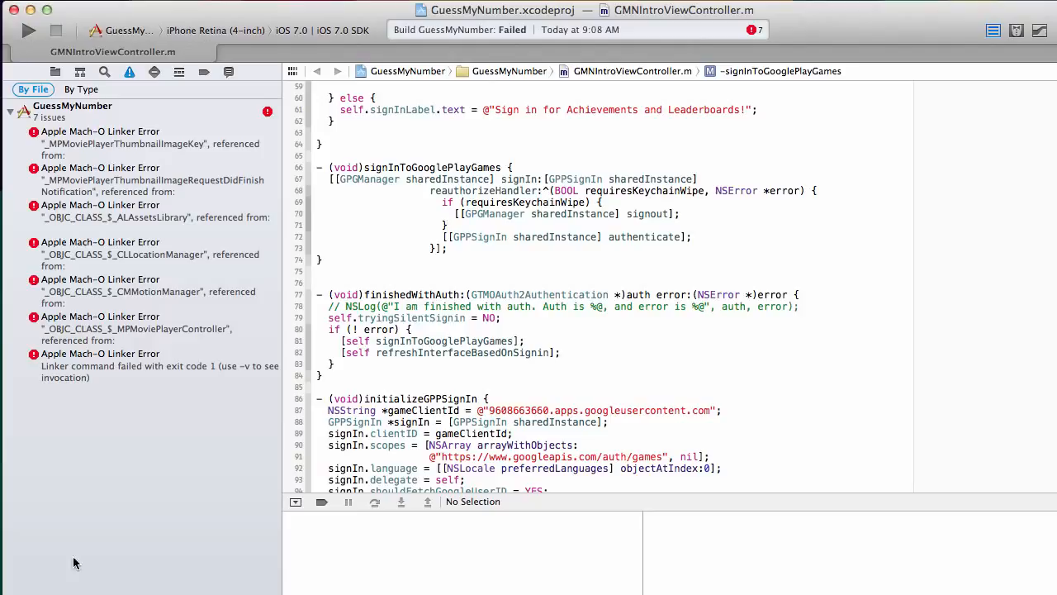
{"action": "left_click", "coordinate": [55, 72]}
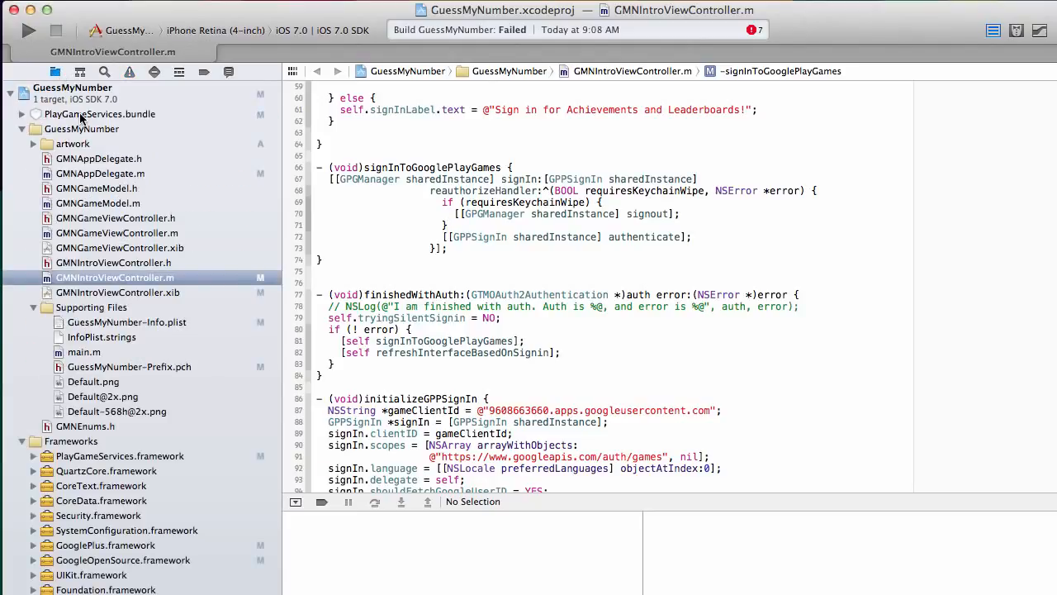
Step: Link the CoreMotion framework to the GuessMyNumber target under Link Binary With Libraries
{"action": "left_click", "coordinate": [73, 88]}
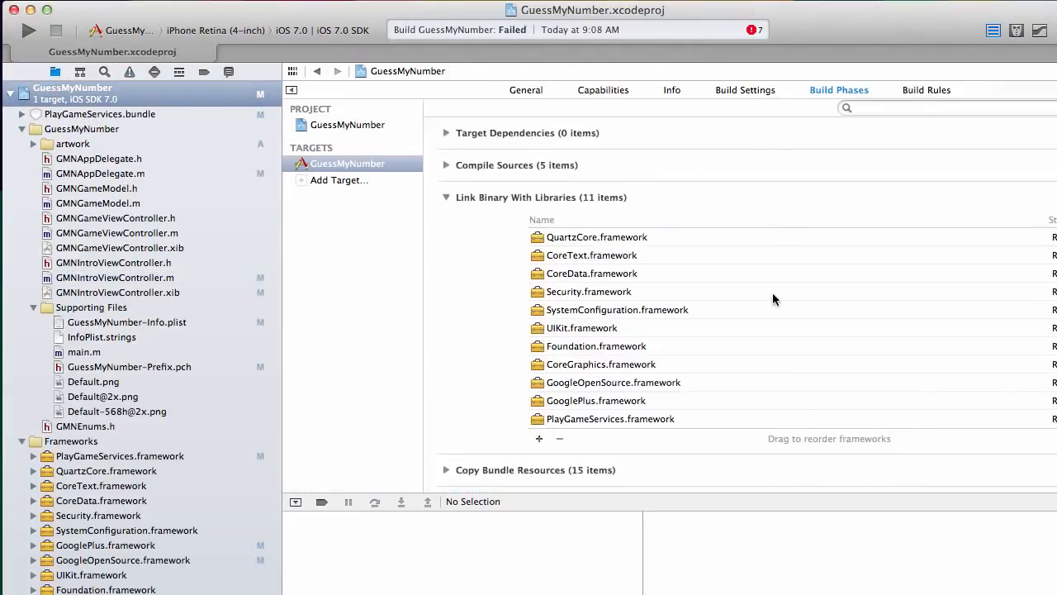
{"action": "mouse_move", "coordinate": [537, 433]}
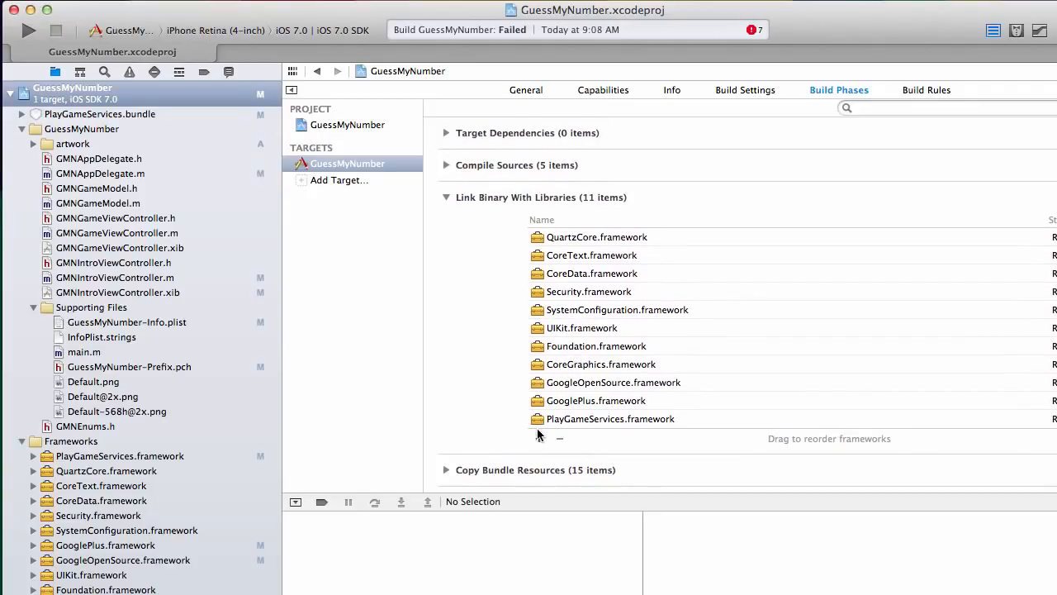
{"action": "left_click", "coordinate": [560, 437]}
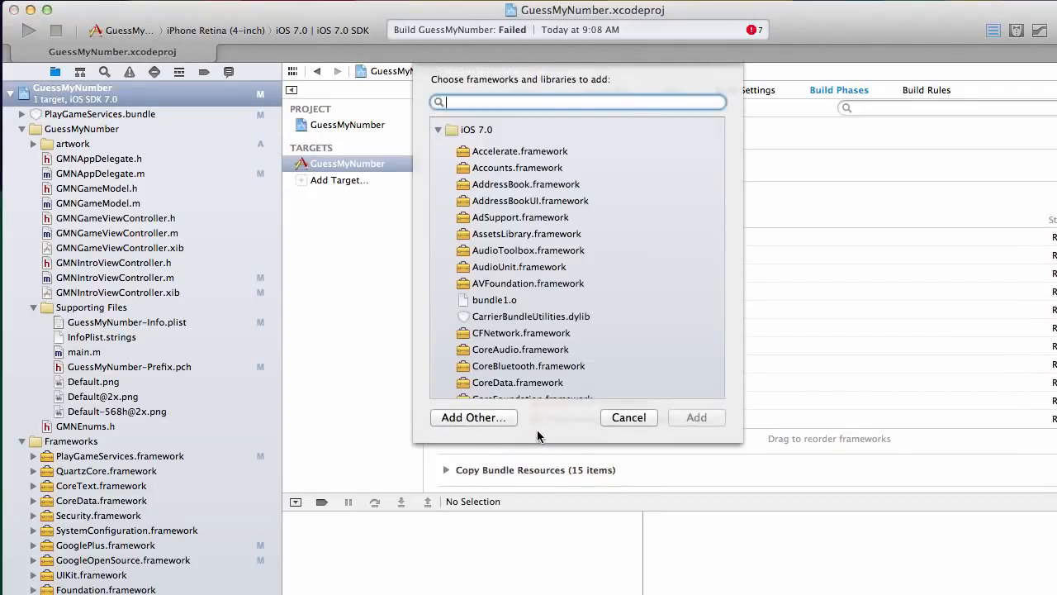
{"action": "type", "text": "CoreMo"}
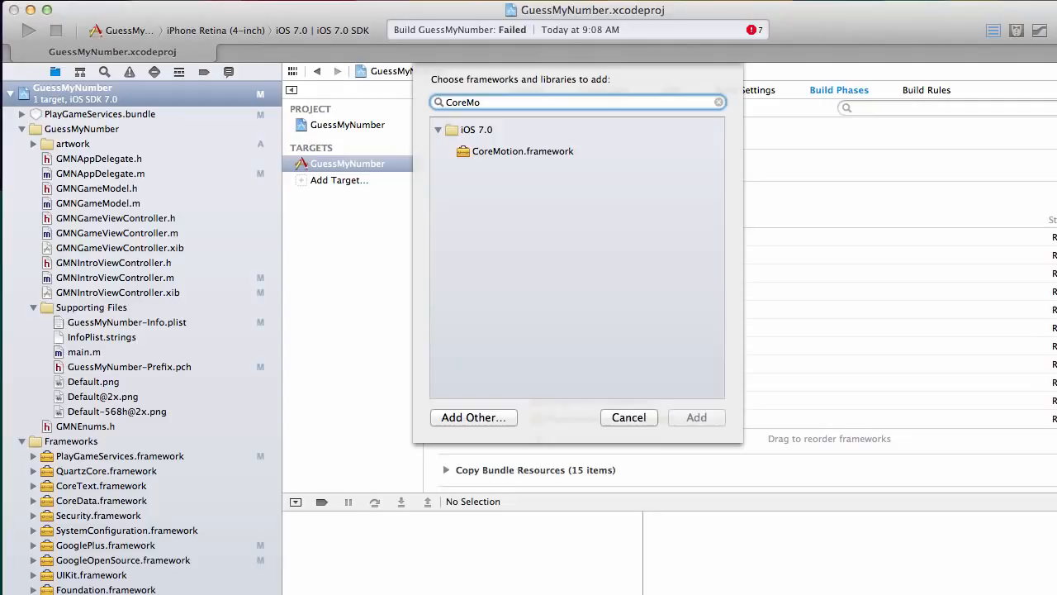
{"action": "left_click", "coordinate": [523, 151]}
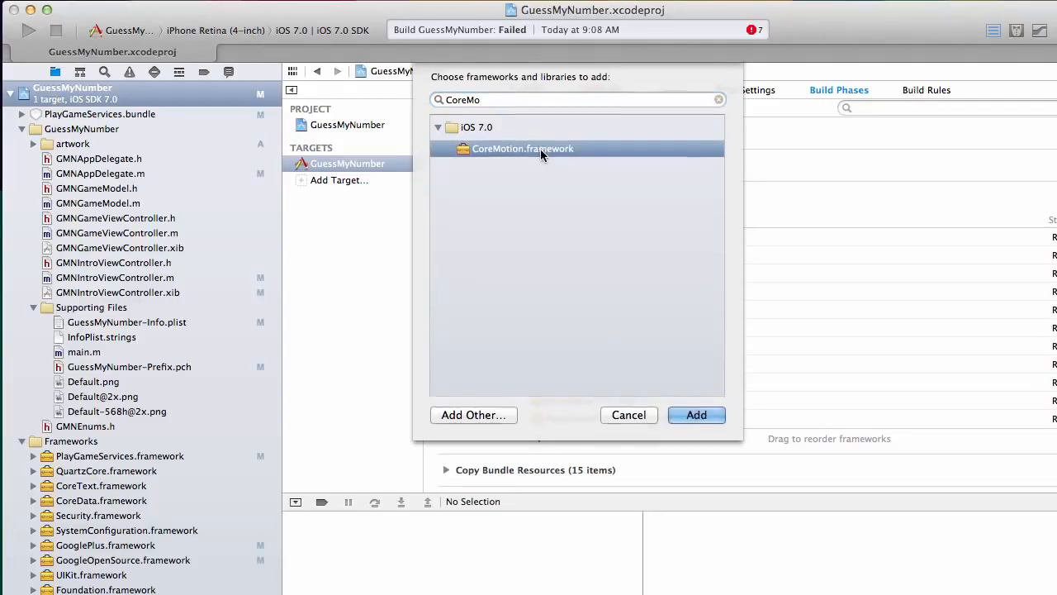
{"action": "left_click", "coordinate": [695, 414]}
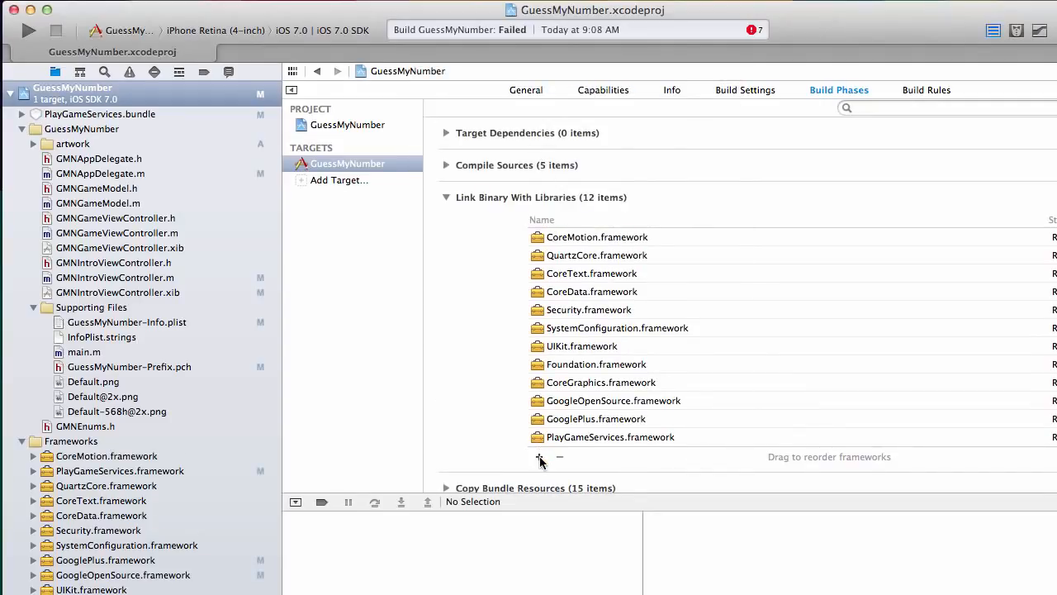
Step: Link the AssetsLibrary and MediaPlayer frameworks as well, then rebuild for the simulator
{"action": "left_click", "coordinate": [538, 456]}
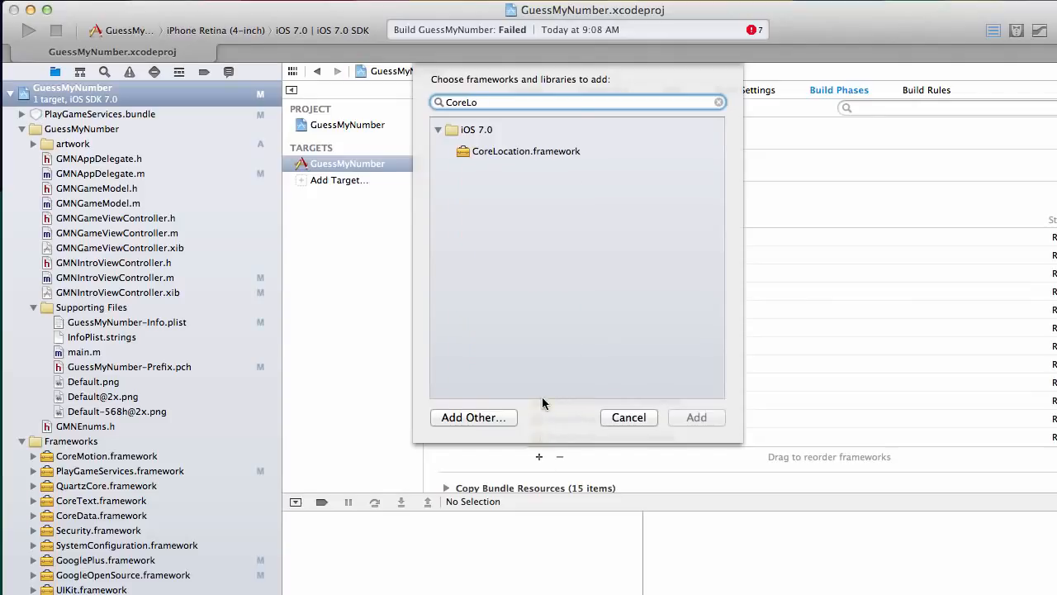
{"action": "mouse_move", "coordinate": [522, 153]}
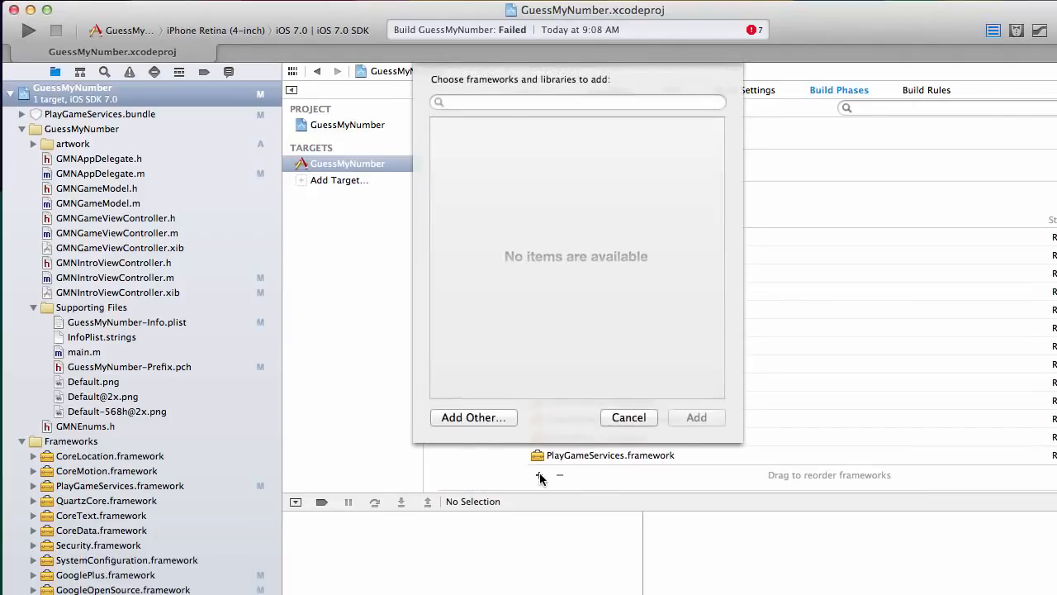
{"action": "type", "text": "Asse"}
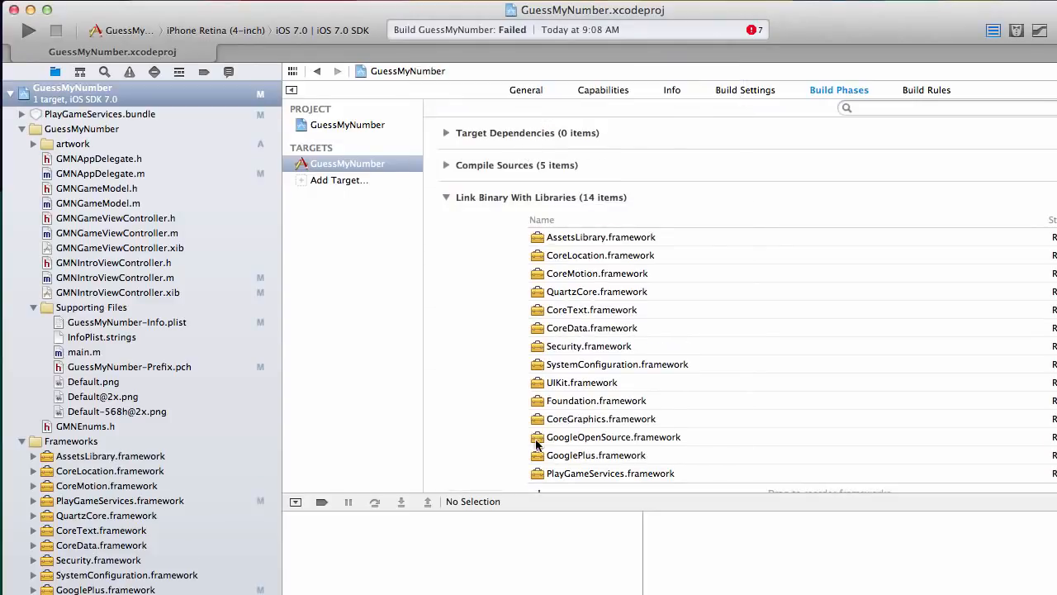
{"action": "left_click", "coordinate": [541, 487]}
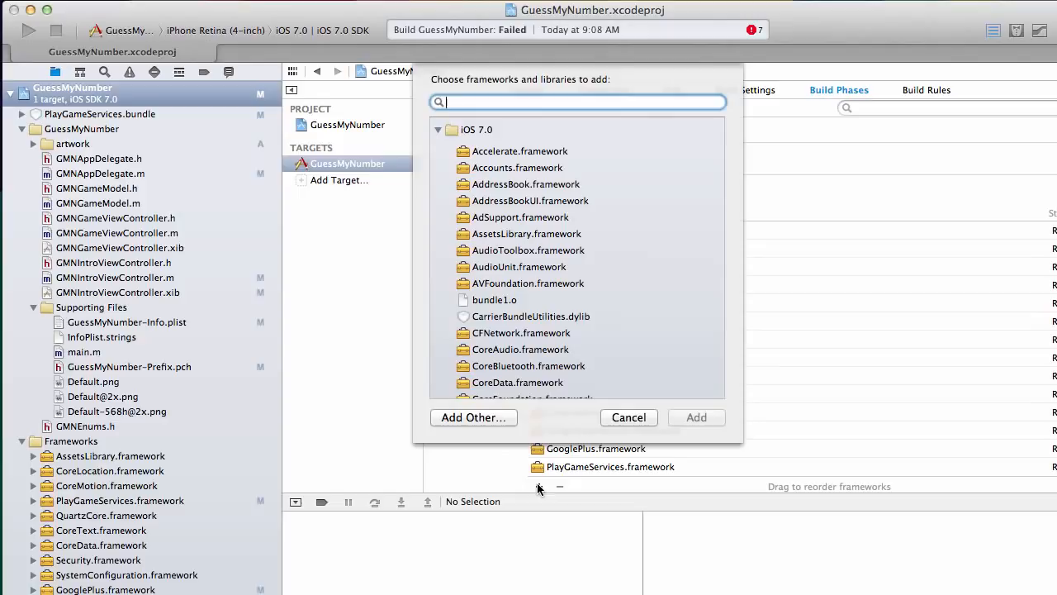
{"action": "type", "text": "Med"}
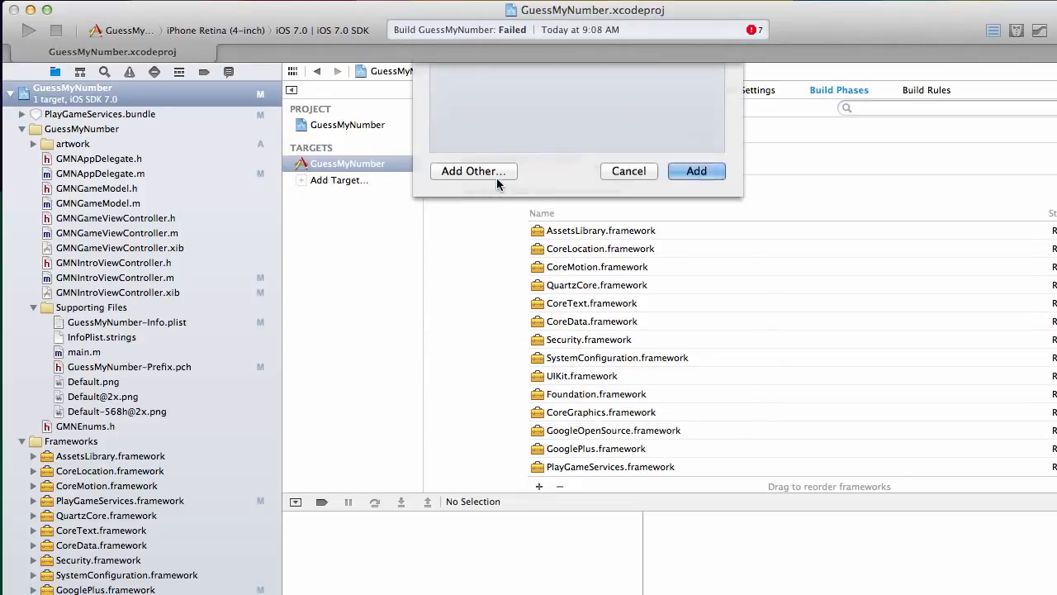
{"action": "left_click", "coordinate": [696, 171]}
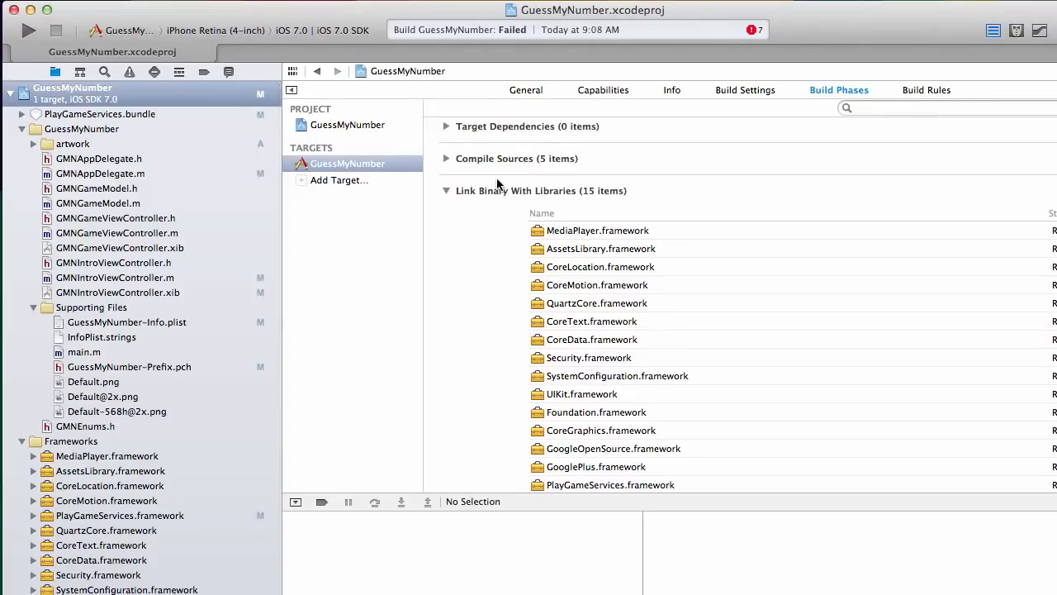
{"action": "left_click", "coordinate": [28, 30]}
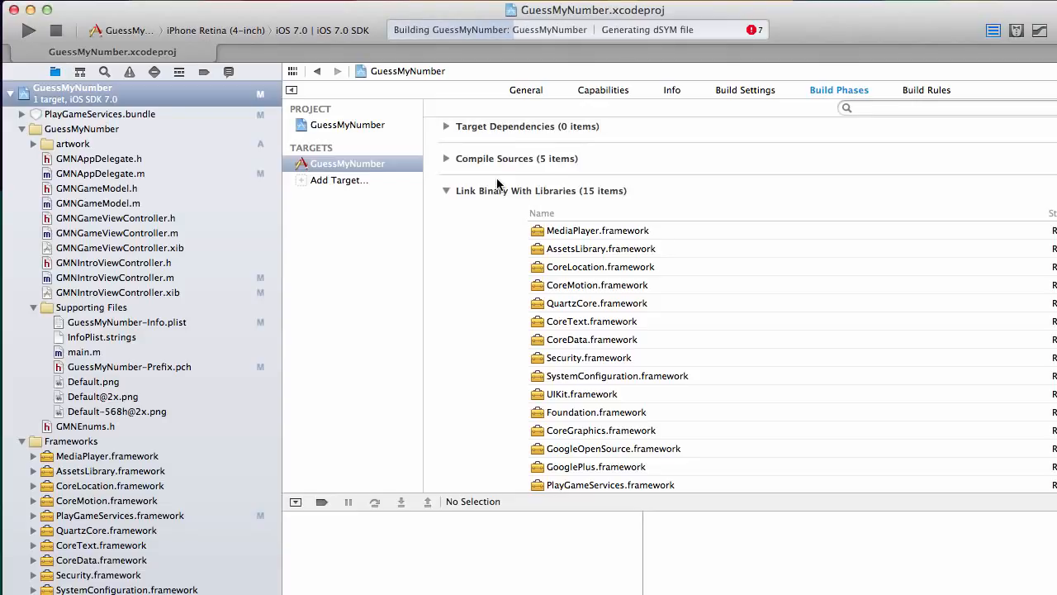
Step: Run GuessMyNumber on the iPhone Retina (4-inch) simulator with a clean build
{"action": "left_click", "coordinate": [28, 29]}
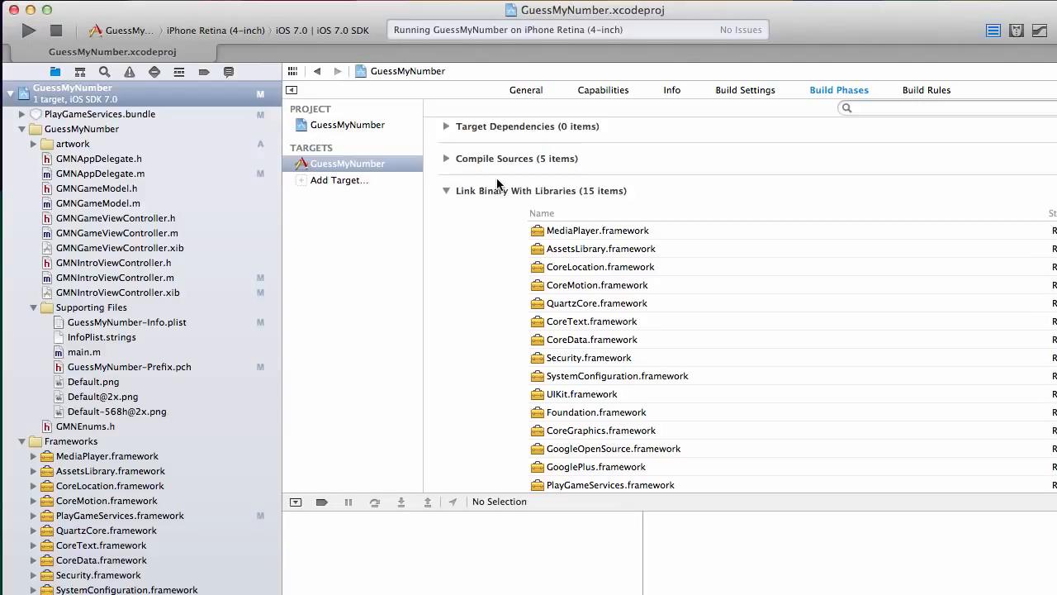
{"action": "left_click", "coordinate": [28, 29]}
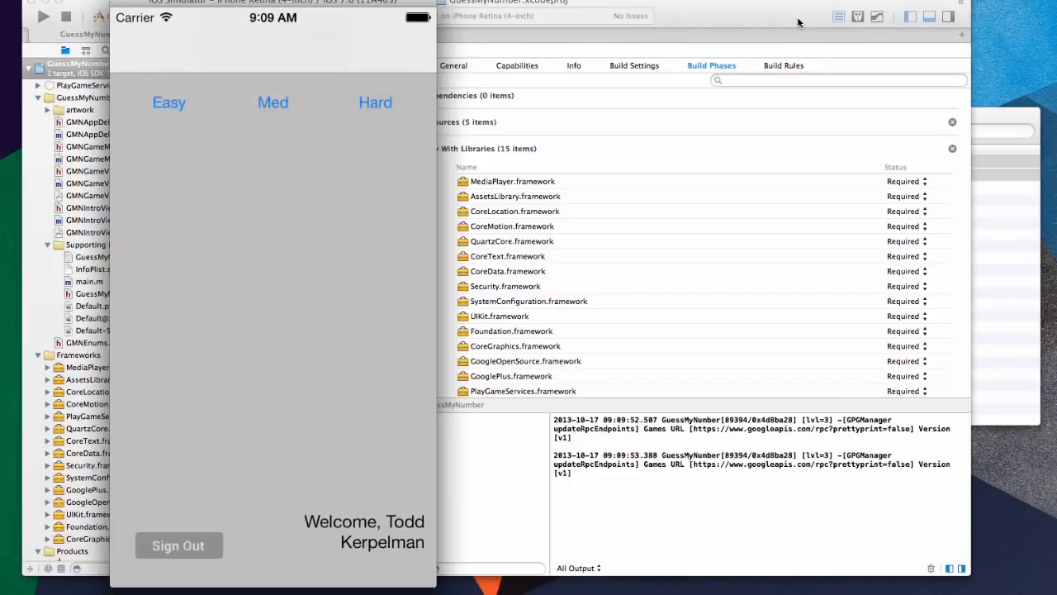
{"action": "mouse_move", "coordinate": [335, 49]}
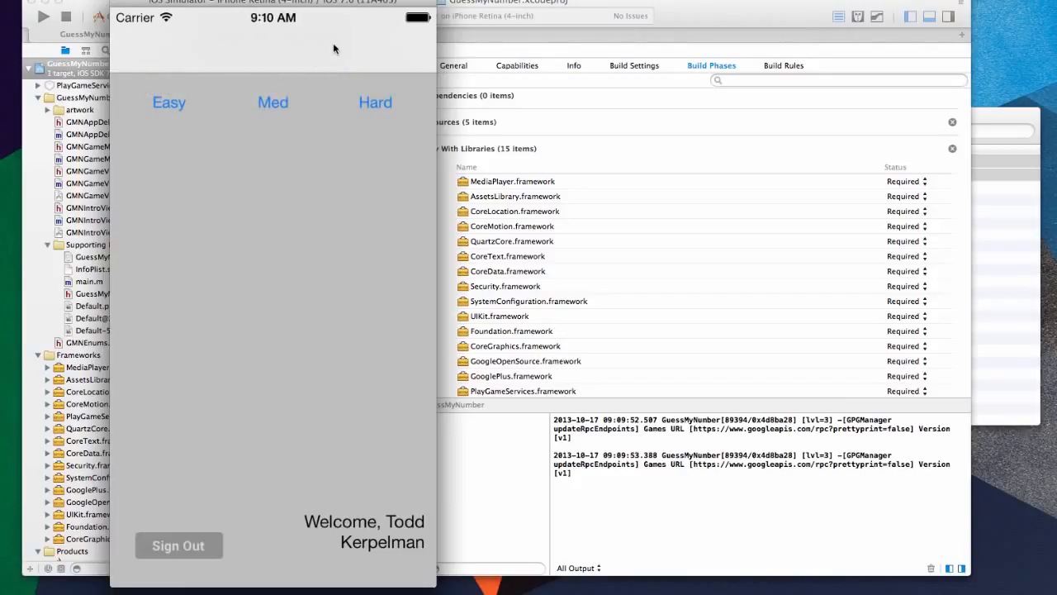
{"action": "mouse_move", "coordinate": [297, 51]}
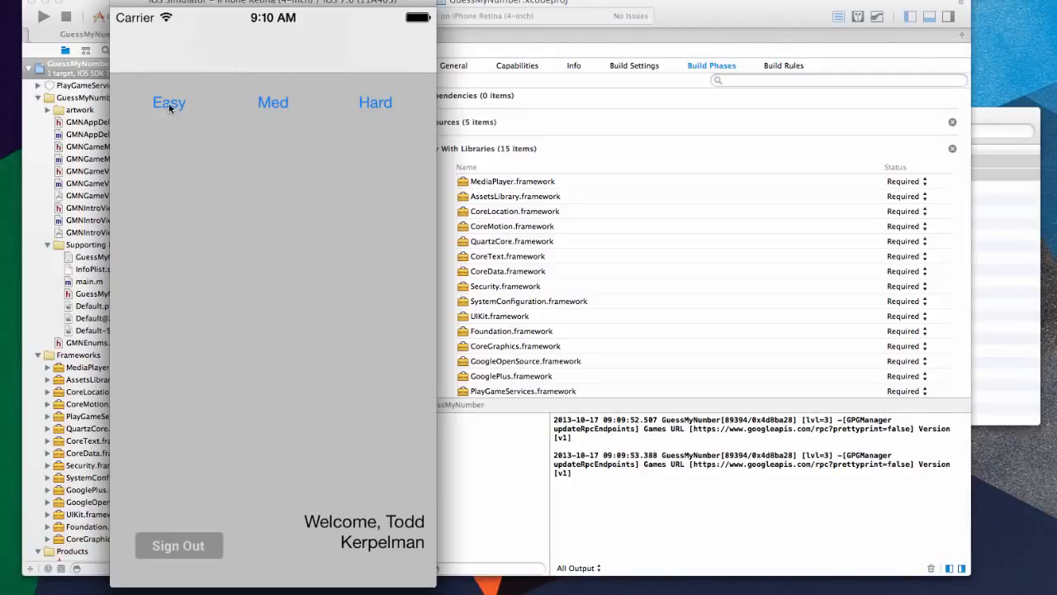
{"action": "left_click", "coordinate": [169, 101]}
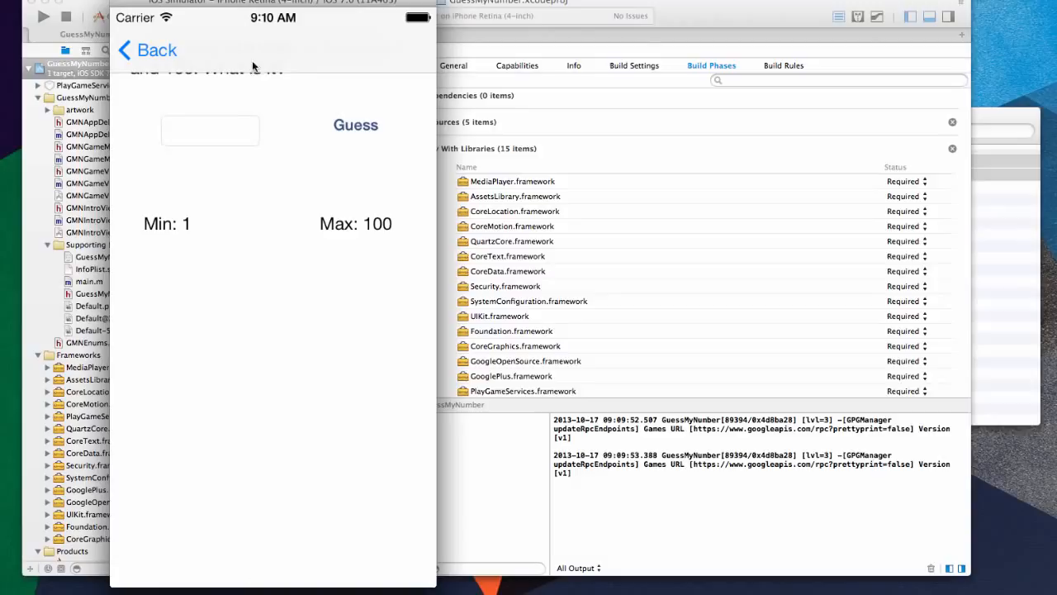
{"action": "mouse_move", "coordinate": [234, 121]}
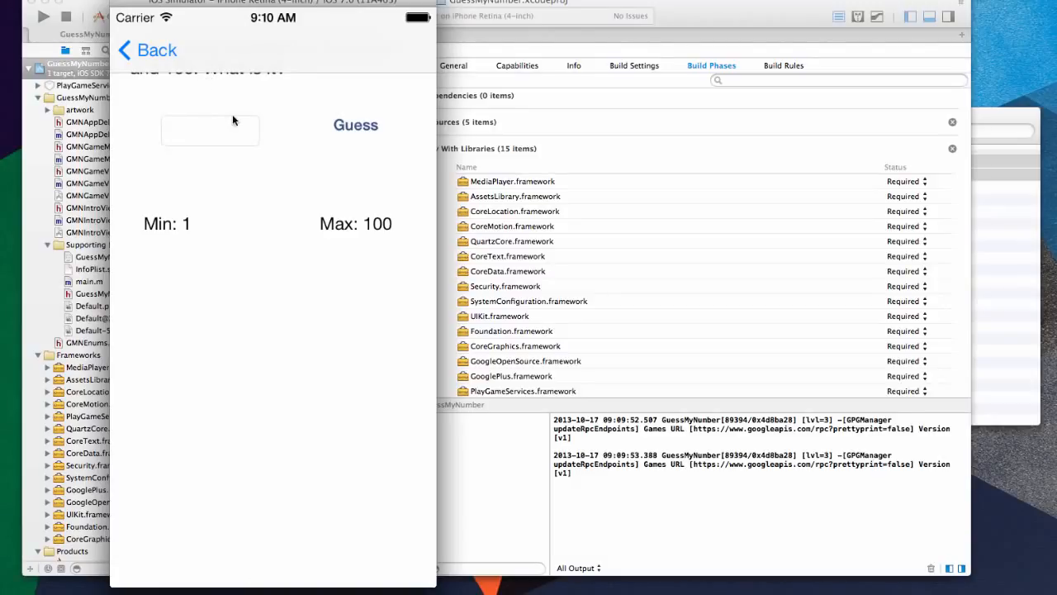
{"action": "mouse_move", "coordinate": [230, 55]}
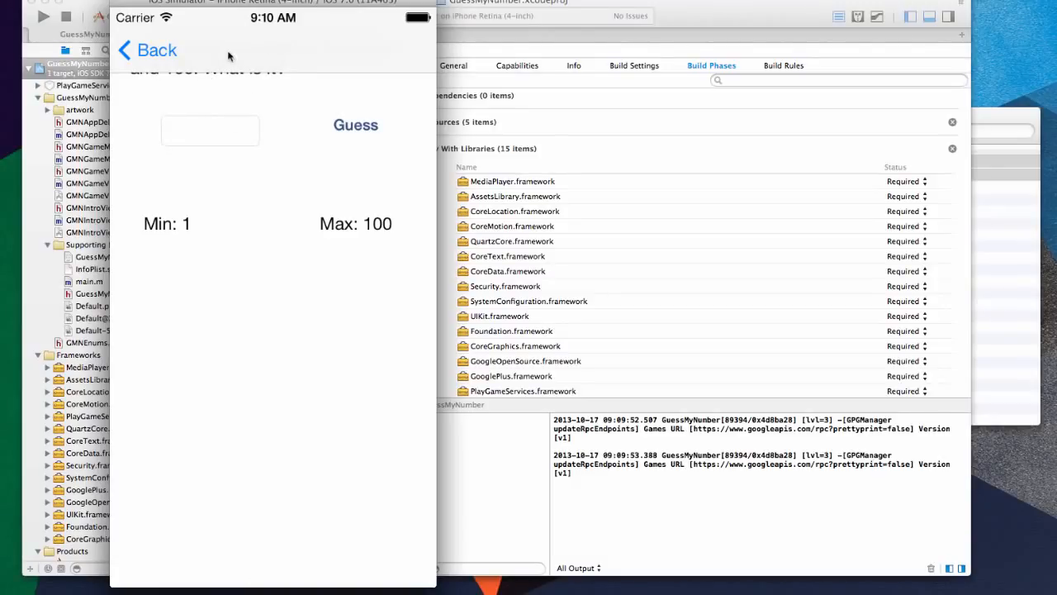
{"action": "mouse_move", "coordinate": [235, 94]}
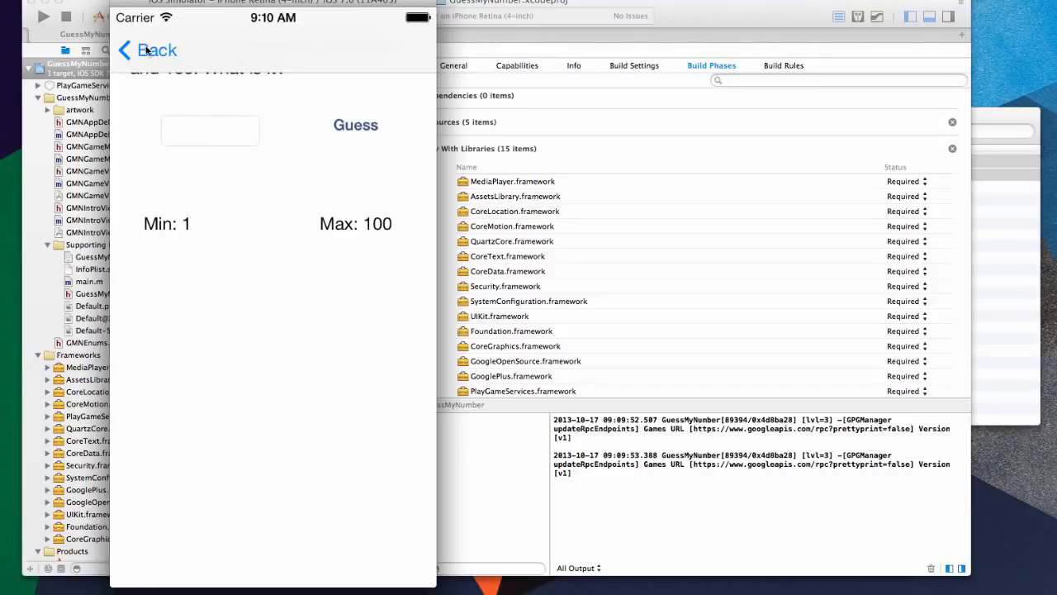
{"action": "left_click", "coordinate": [150, 51]}
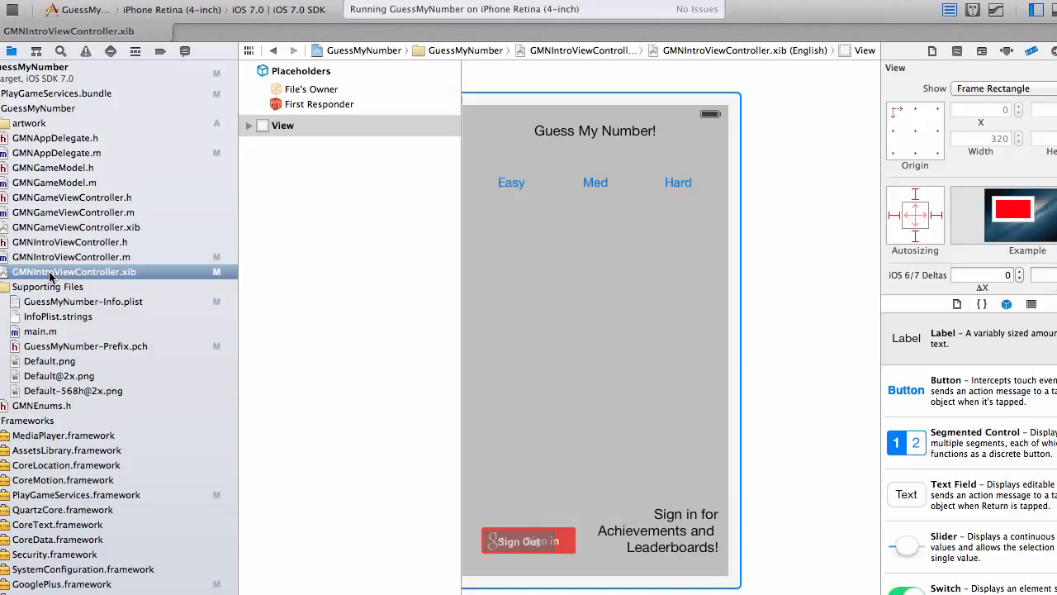
{"action": "mouse_move", "coordinate": [485, 345]}
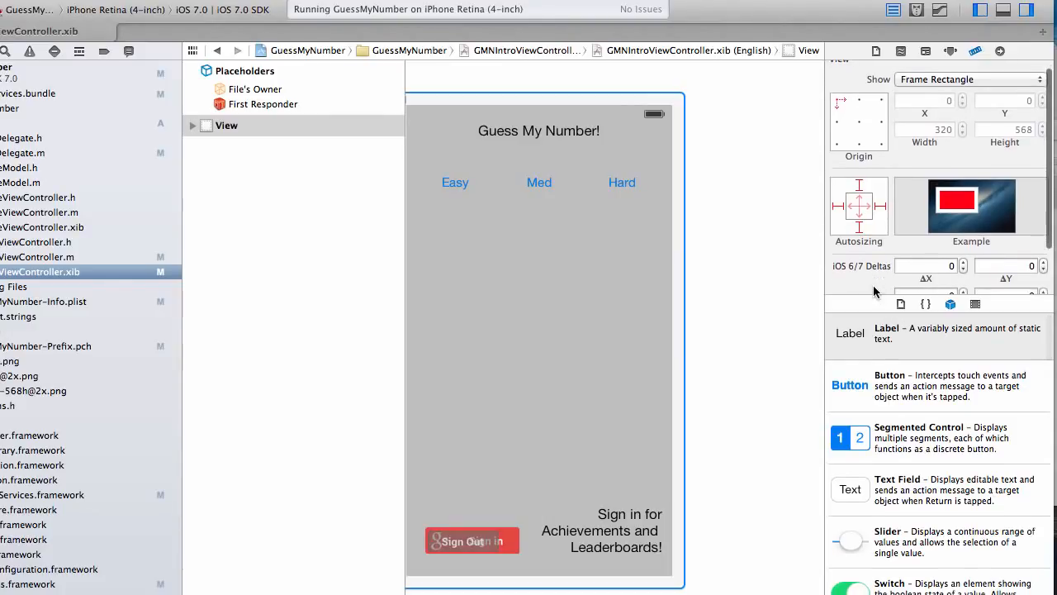
Step: View GMNIntroViewController.xib as iOS 6.1 and Earlier and select the Guess My Number! title
{"action": "scroll", "scroll_direction": "down", "scroll_amount": 3}
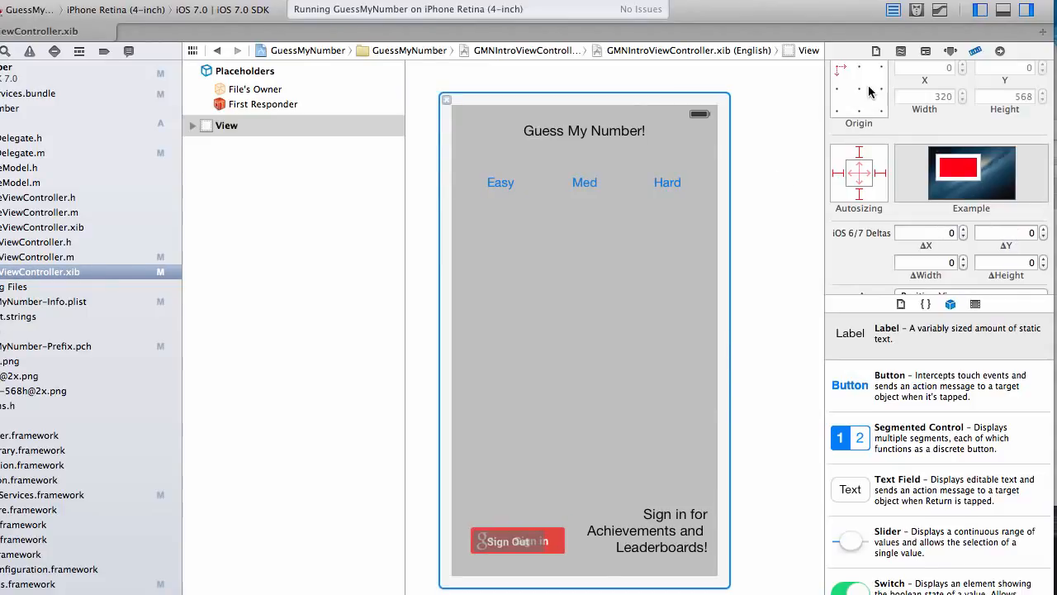
{"action": "mouse_move", "coordinate": [876, 51]}
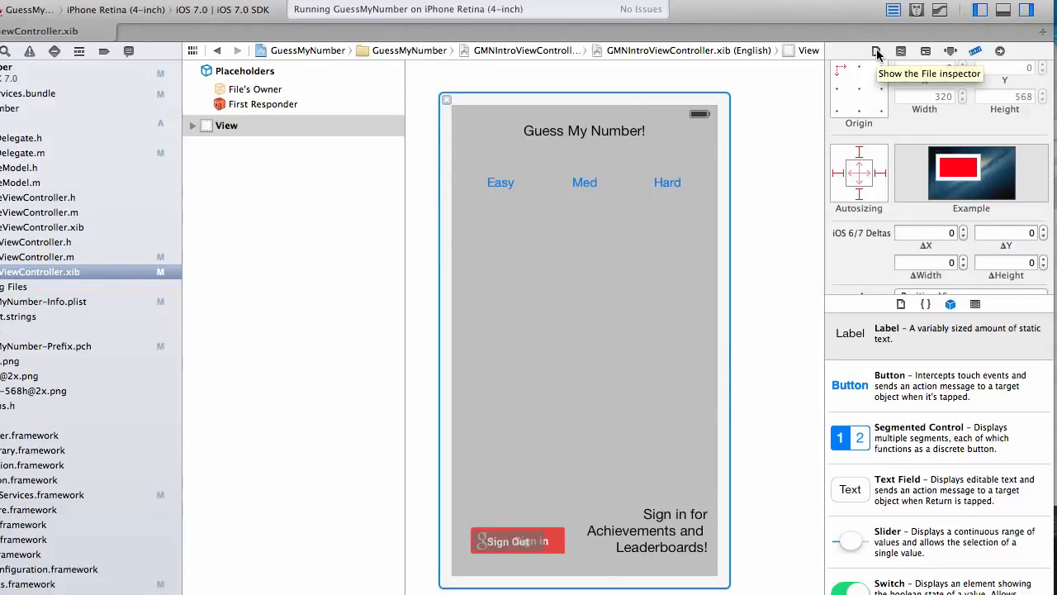
{"action": "left_click", "coordinate": [876, 50]}
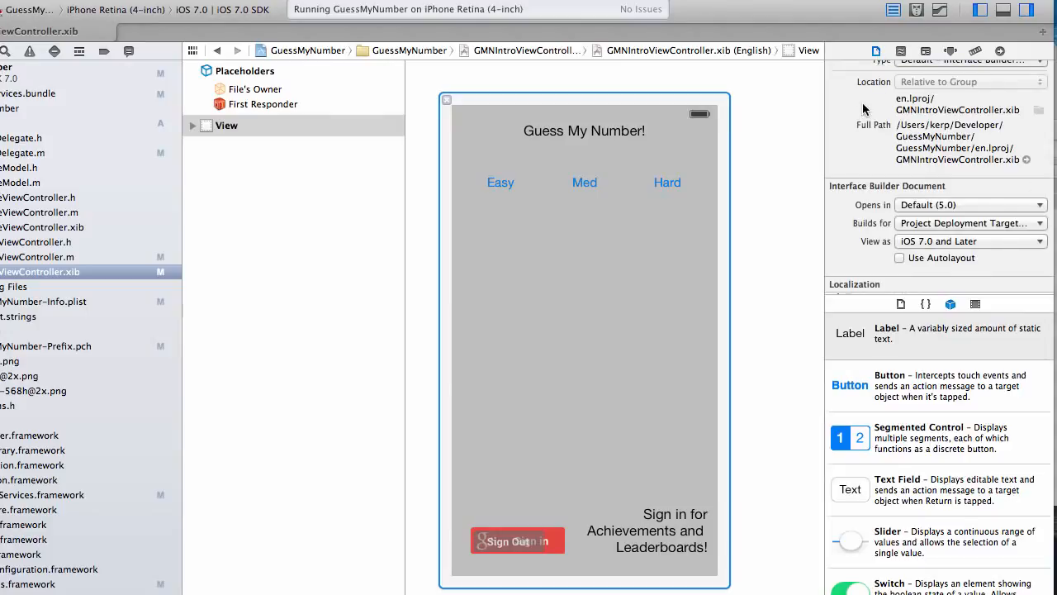
{"action": "mouse_move", "coordinate": [914, 248]}
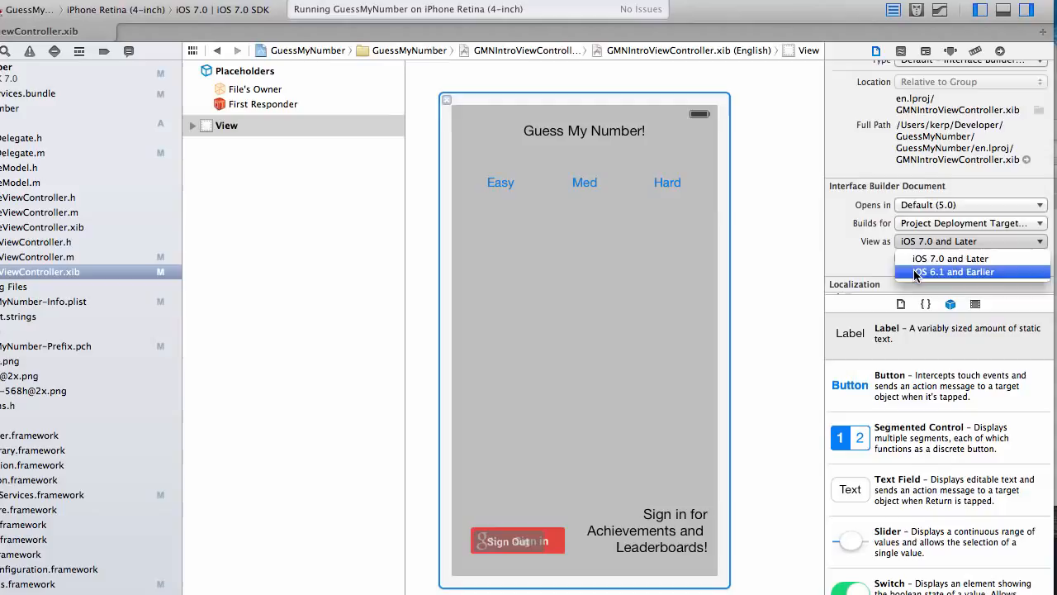
{"action": "left_click", "coordinate": [952, 272]}
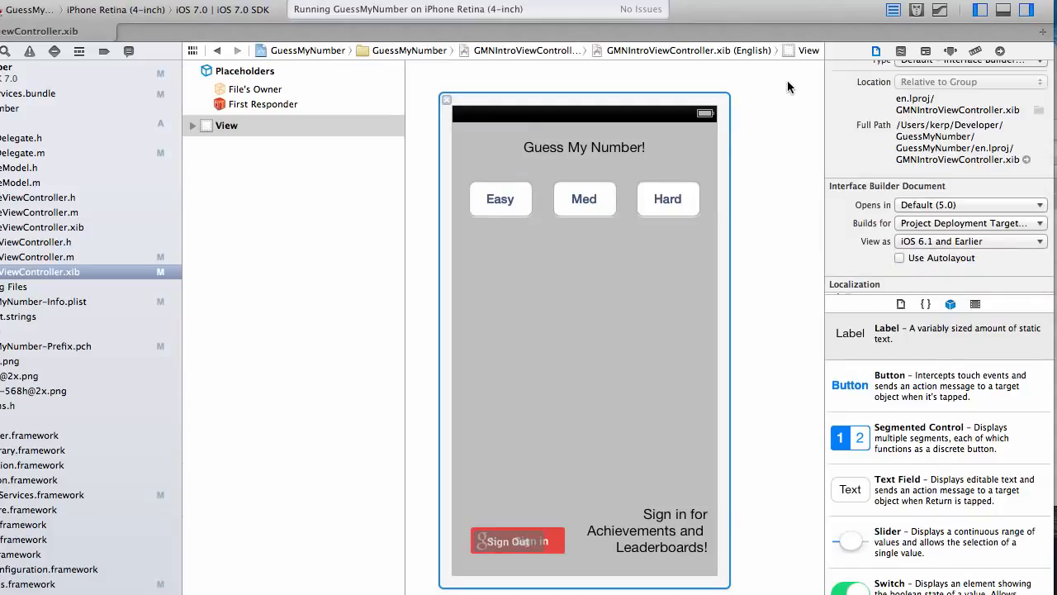
{"action": "mouse_move", "coordinate": [368, 147]}
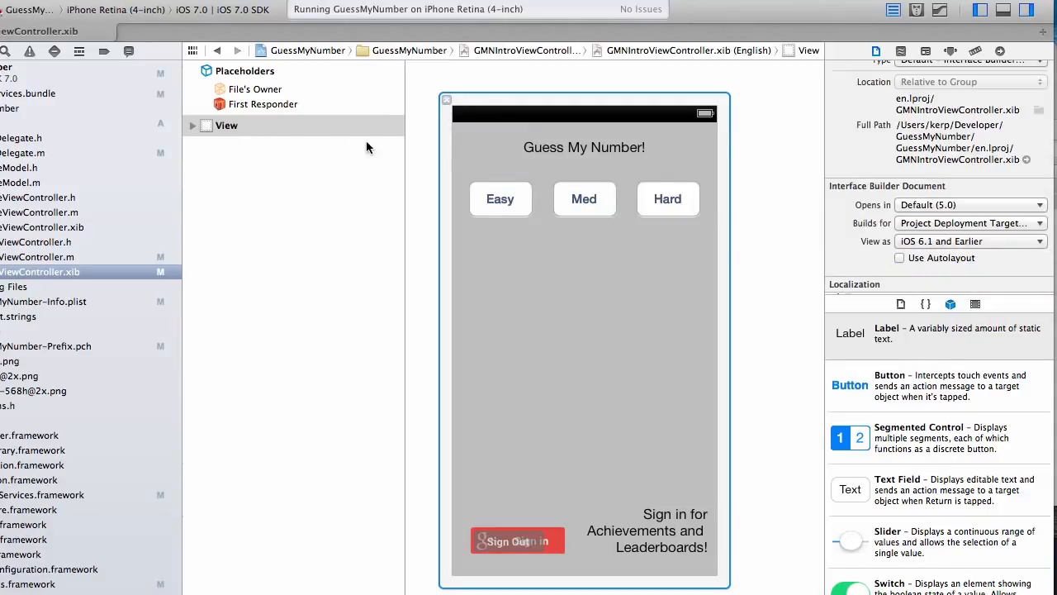
{"action": "left_click", "coordinate": [191, 125]}
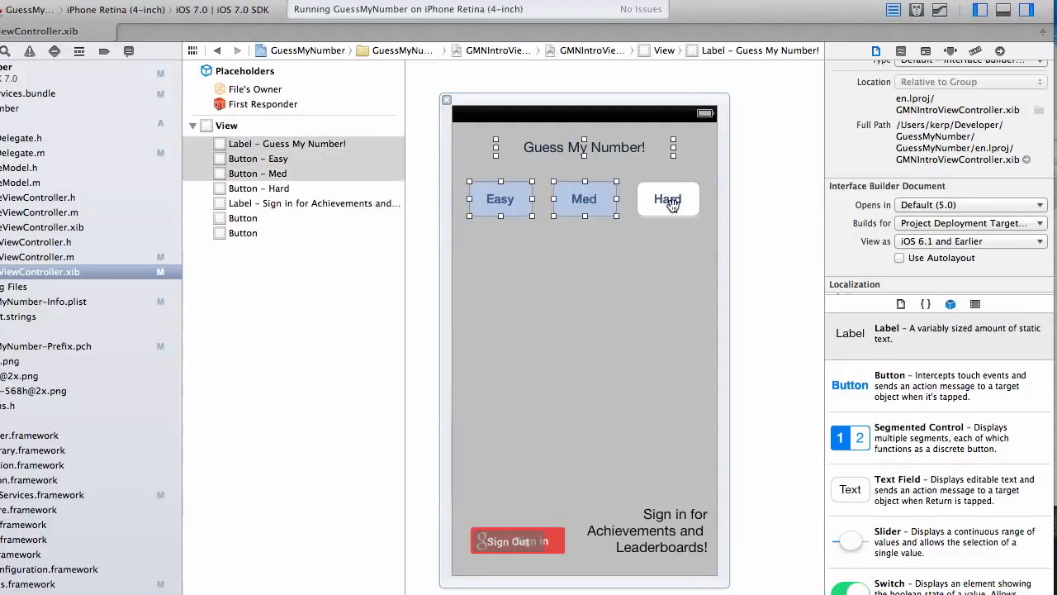
Step: Give the title and Easy, Med, Hard buttons an iOS 6/7 Delta Y in the Size inspector
{"action": "left_click", "coordinate": [667, 198]}
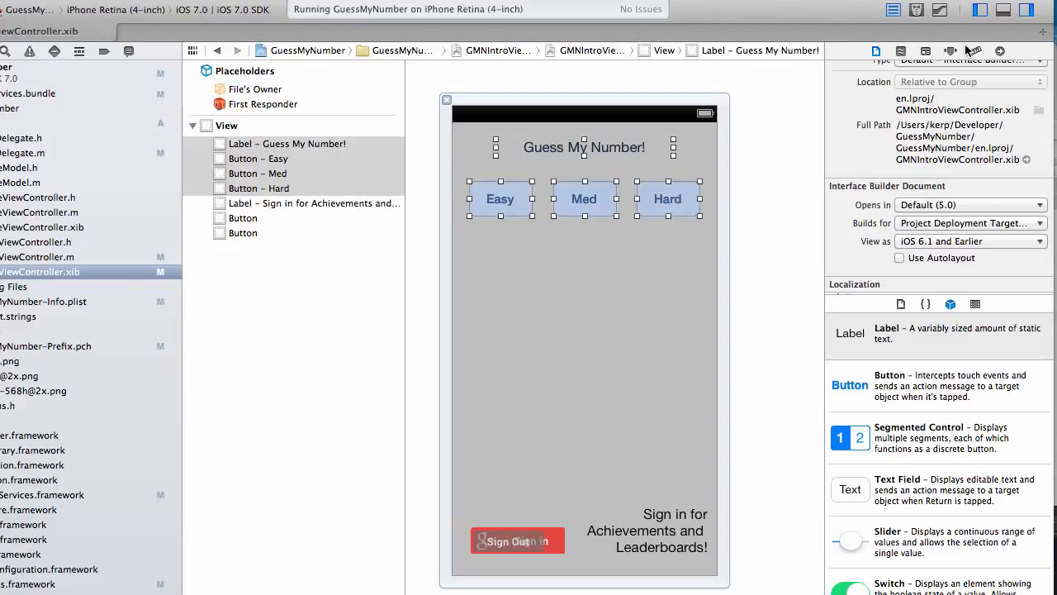
{"action": "left_click", "coordinate": [974, 52]}
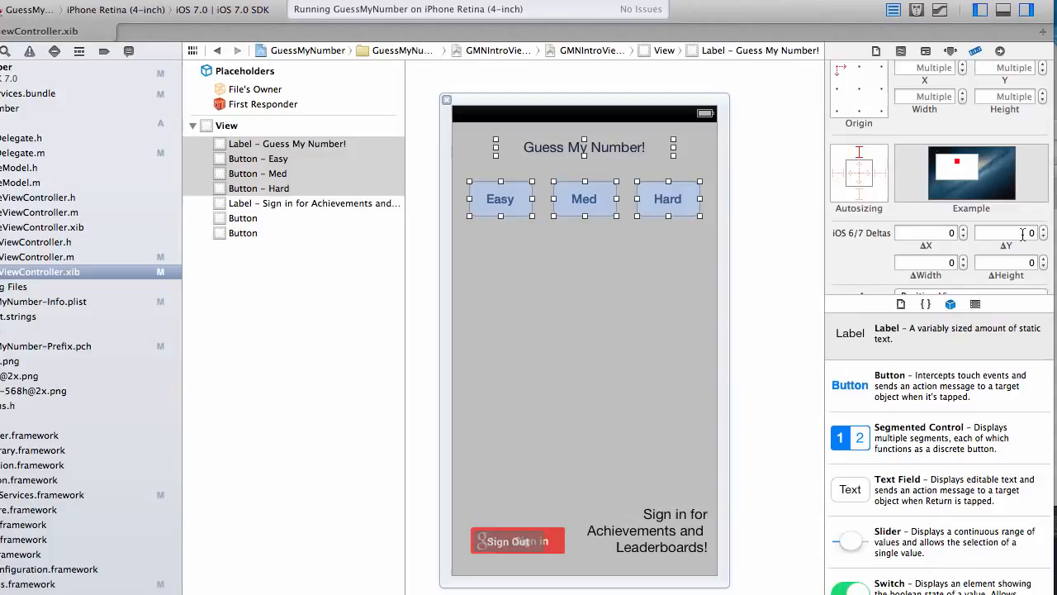
{"action": "left_click", "coordinate": [1003, 232]}
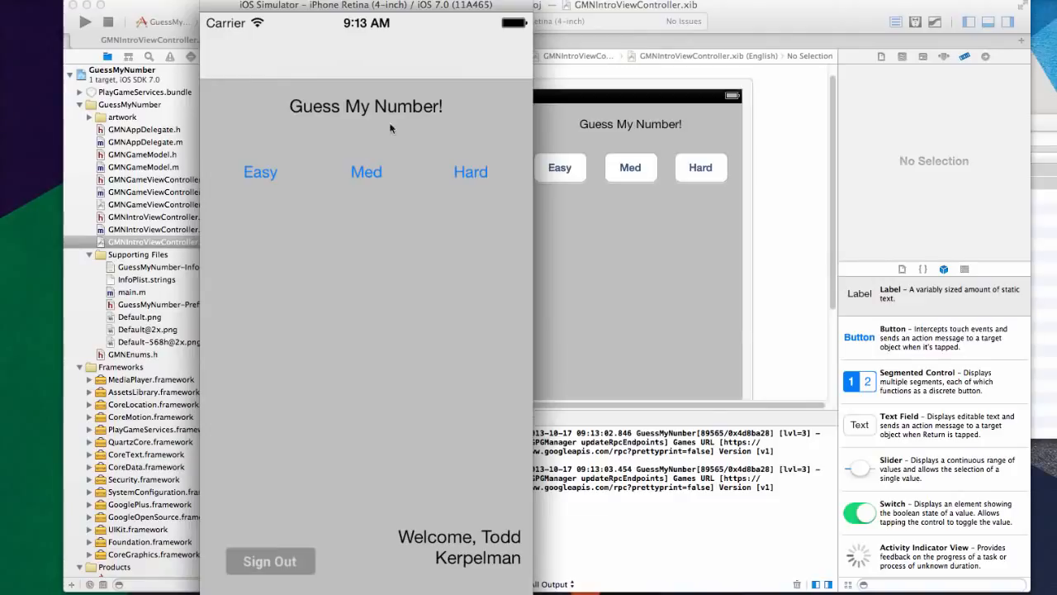
{"action": "mouse_move", "coordinate": [382, 196]}
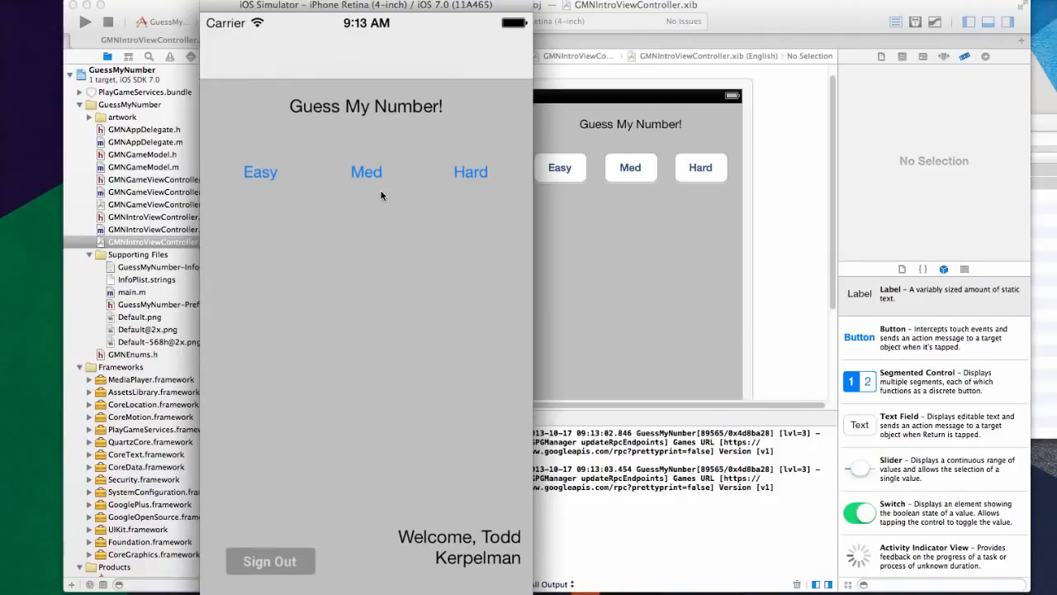
{"action": "mouse_move", "coordinate": [472, 64]}
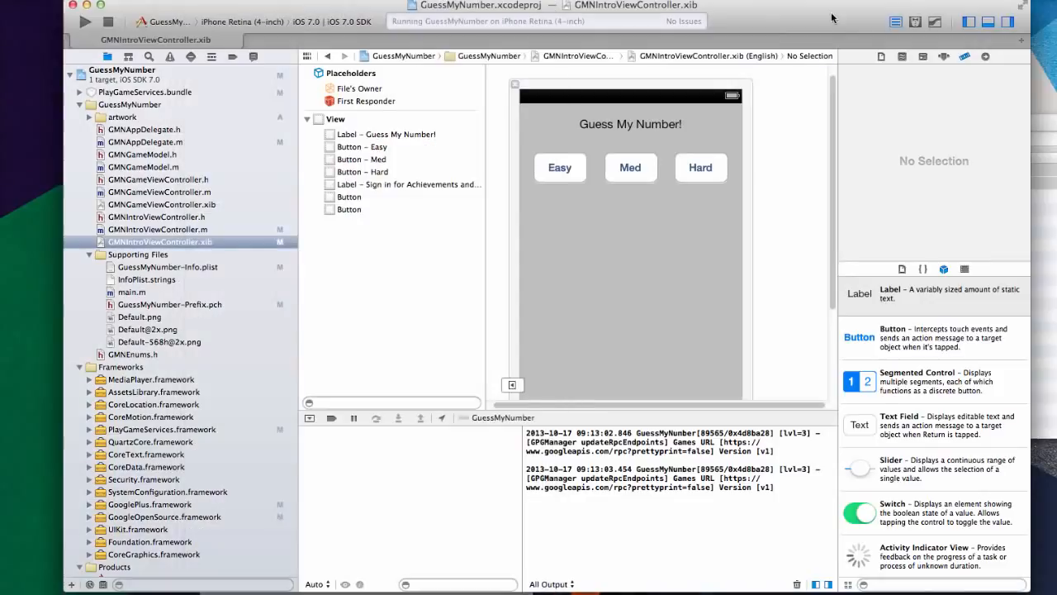
Step: Run the app on the iPhone Retina (4-inch) iOS 6.1 simulator, then load GMNGameViewController.xib
{"action": "left_click", "coordinate": [109, 22]}
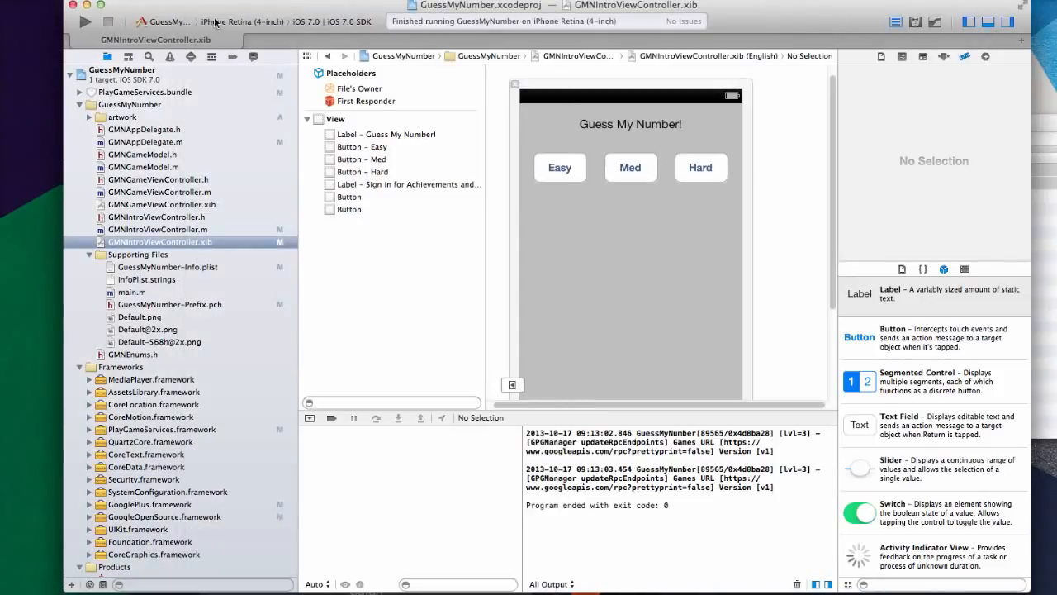
{"action": "left_click", "coordinate": [242, 20]}
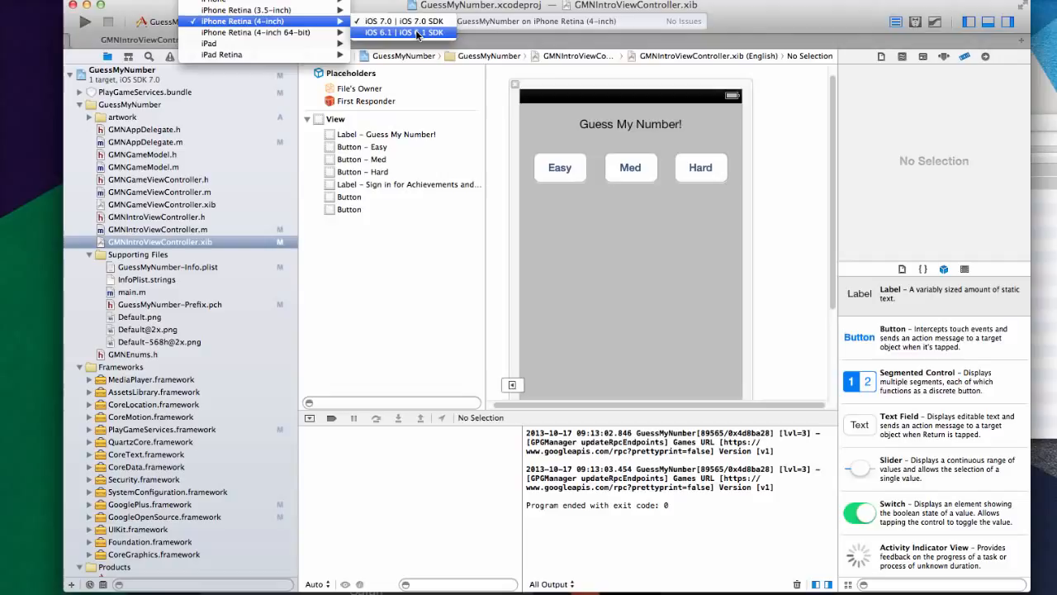
{"action": "left_click", "coordinate": [403, 32]}
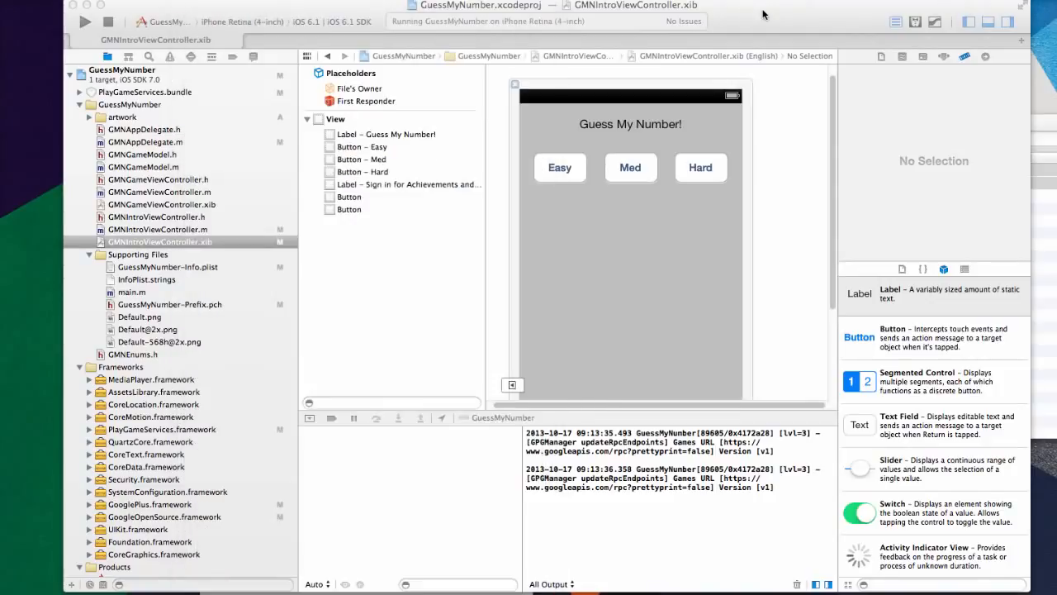
{"action": "left_click", "coordinate": [109, 22]}
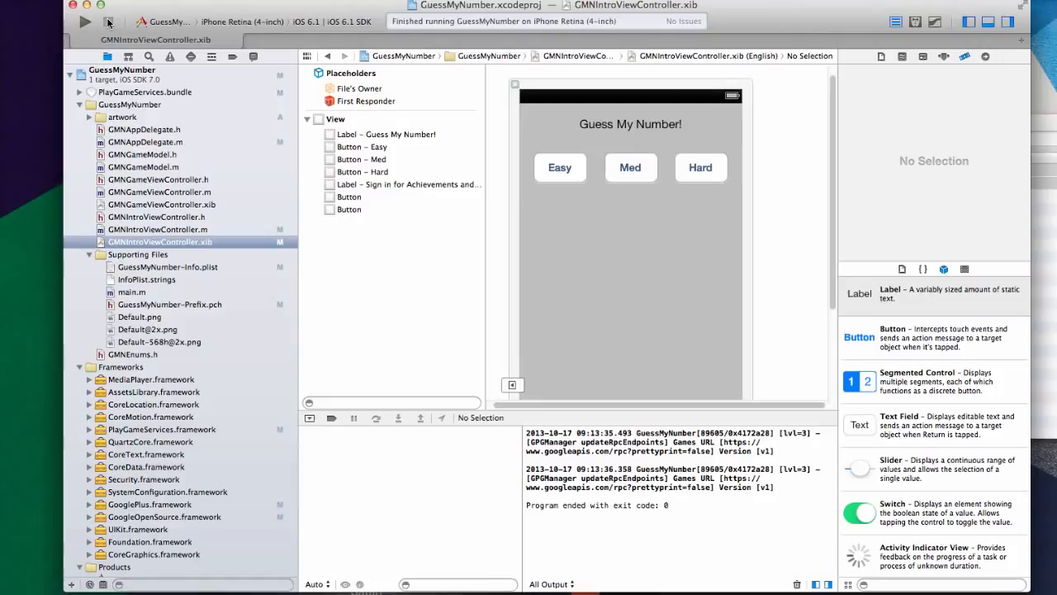
{"action": "mouse_move", "coordinate": [162, 235]}
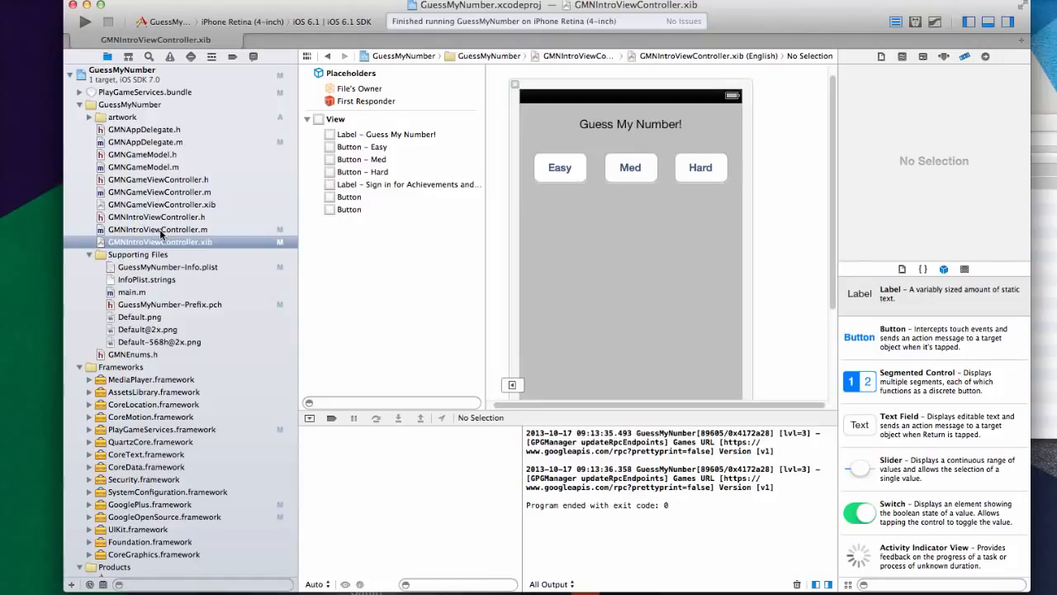
{"action": "left_click", "coordinate": [162, 204]}
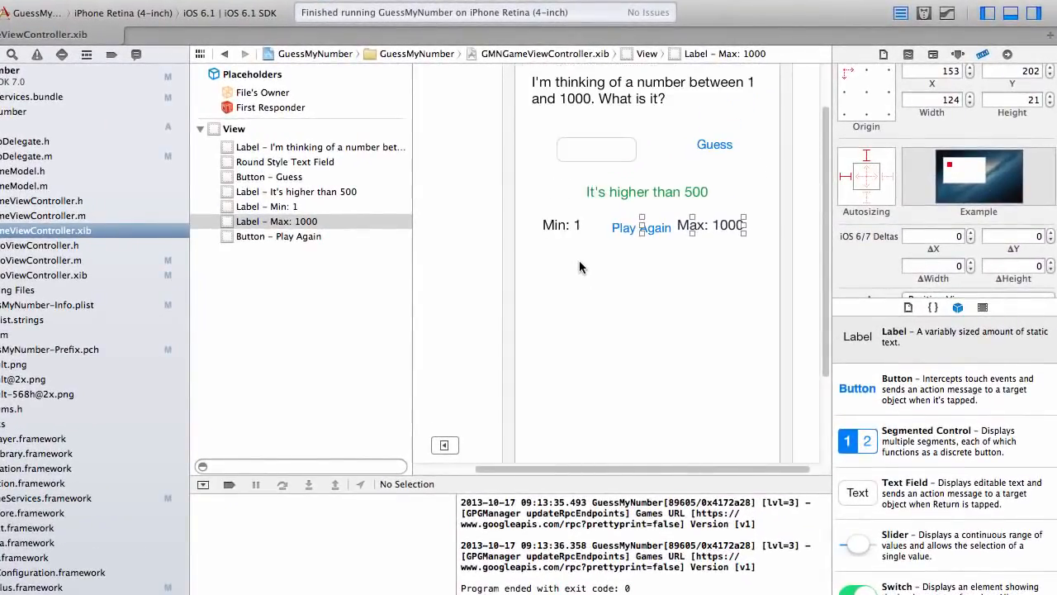
Step: Preview GMNGameViewController.xib as iOS 6.1 with ΔY 60 and pick the iOS 7.0 simulator destination
{"action": "left_click", "coordinate": [321, 147]}
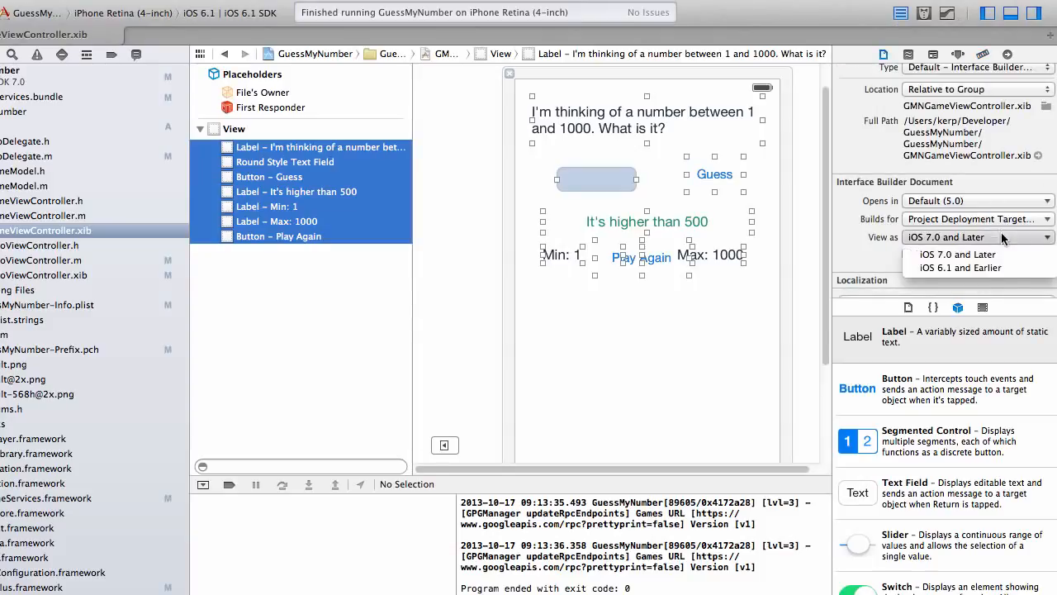
{"action": "left_click", "coordinate": [958, 267]}
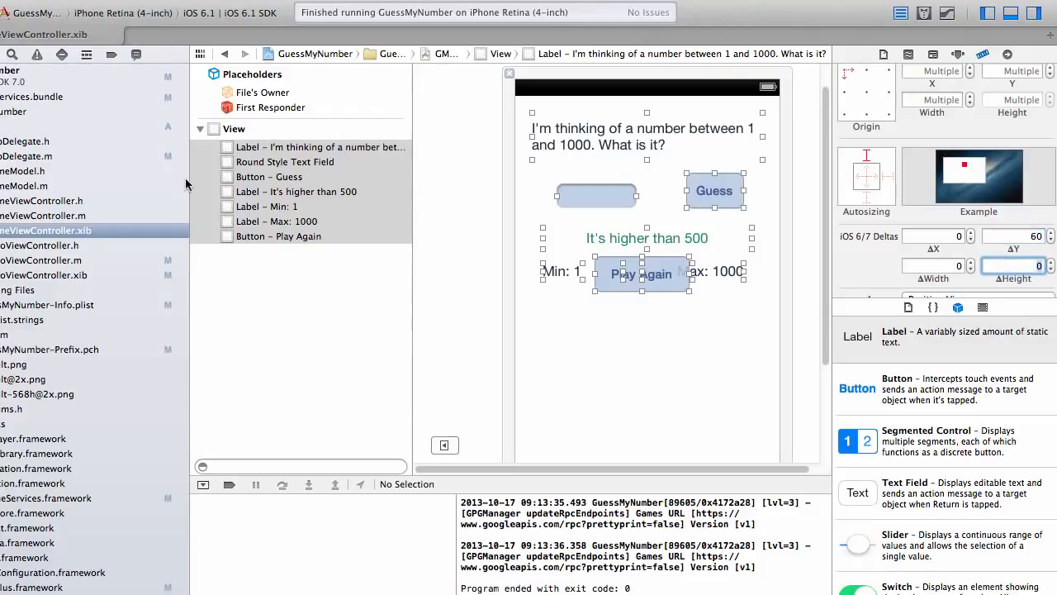
{"action": "left_click", "coordinate": [122, 12]}
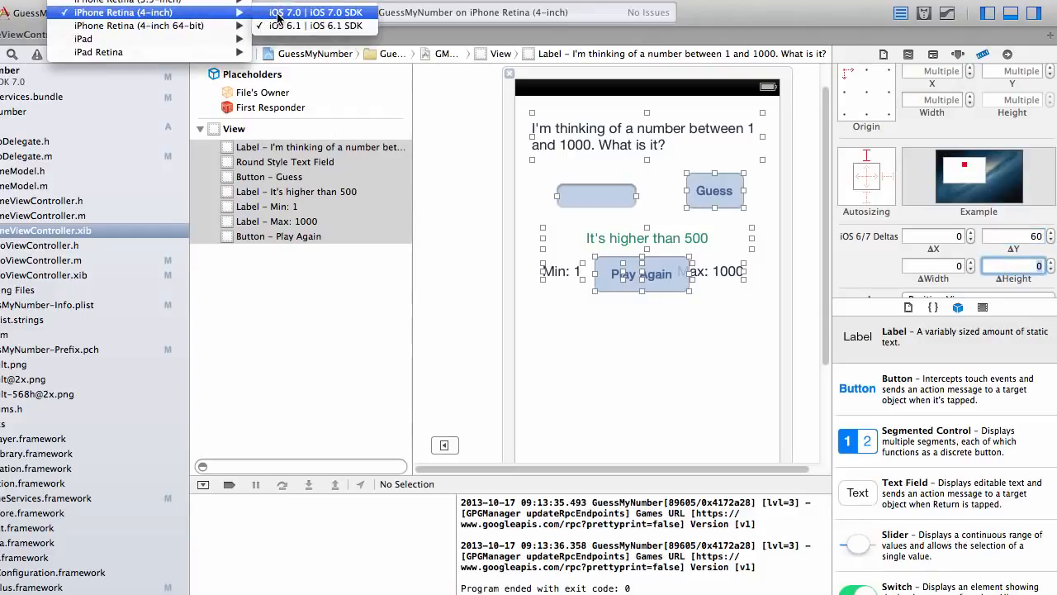
{"action": "left_click", "coordinate": [315, 11]}
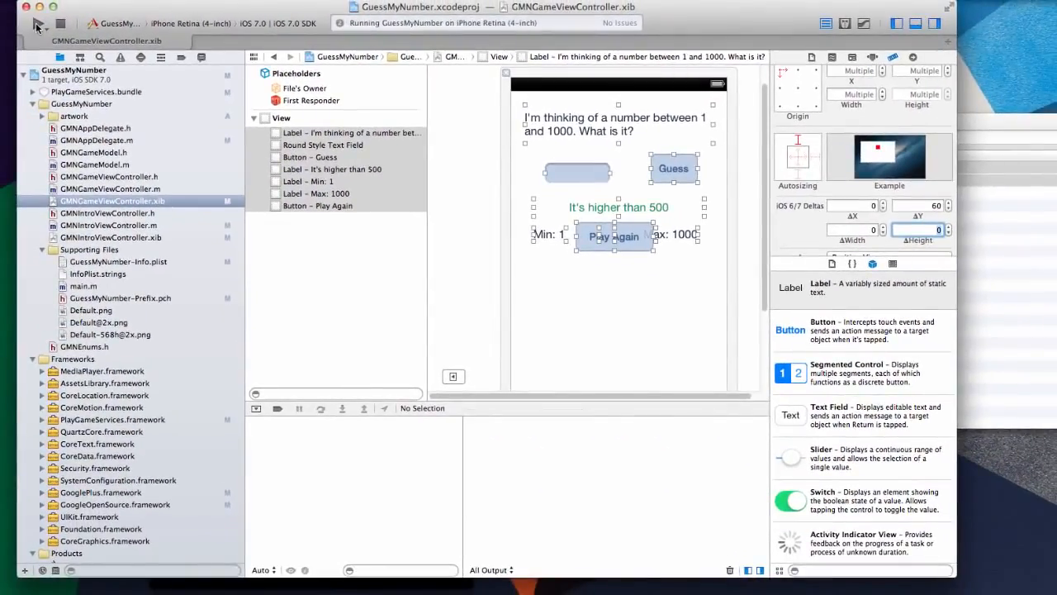
Step: Run GuessMyNumber on iOS 7.0 and start a Med game to check the layout clears the nav bar
{"action": "left_click", "coordinate": [38, 22]}
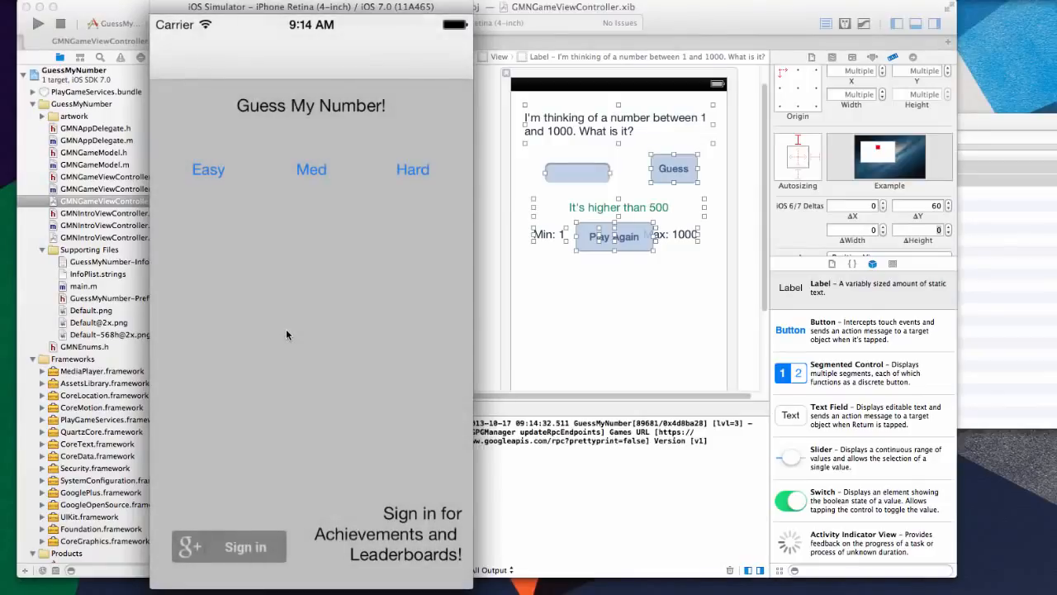
{"action": "left_click", "coordinate": [228, 546]}
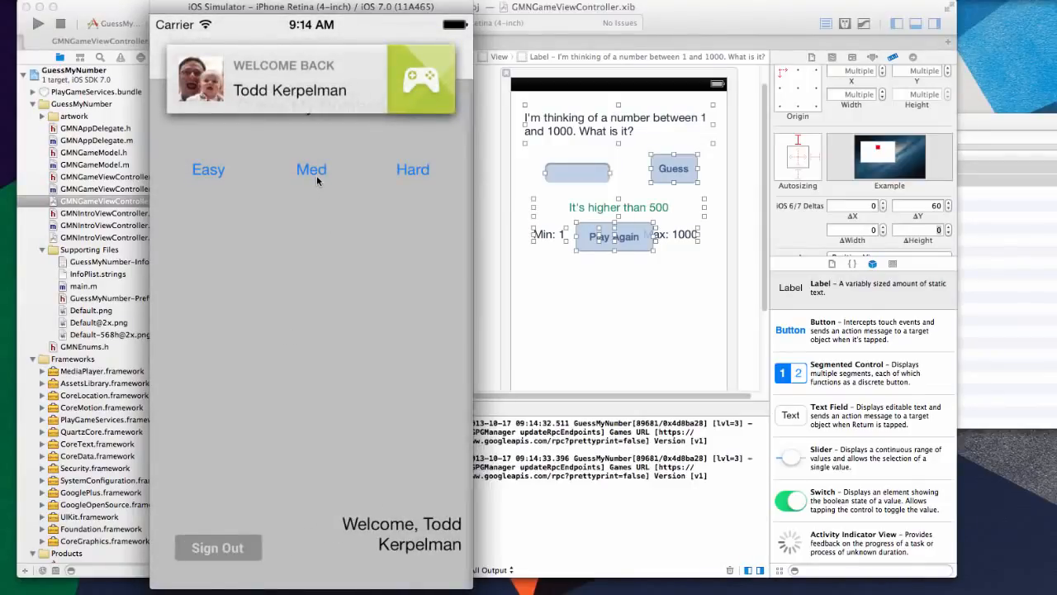
{"action": "left_click", "coordinate": [312, 169]}
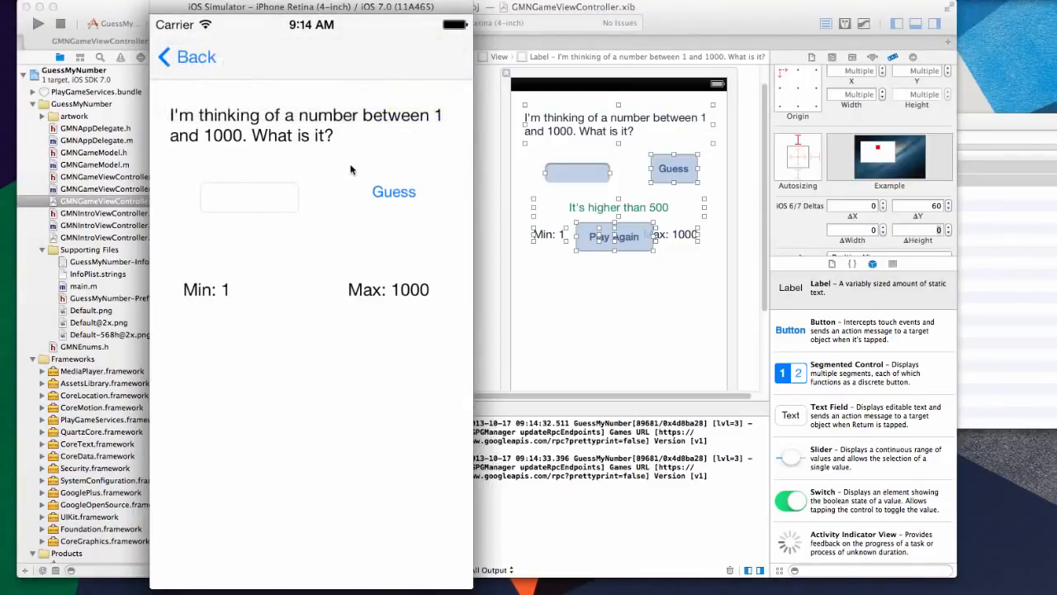